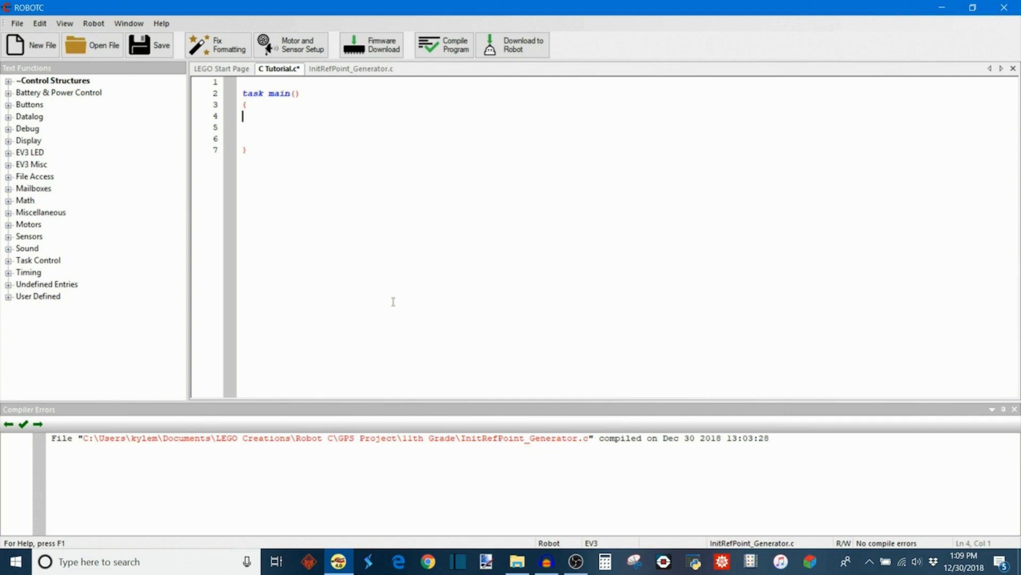
- Inside task main, declare long ky = 35; and bool logic = true; on separate lines
{"action": "left_click", "coordinate": [248, 150]}
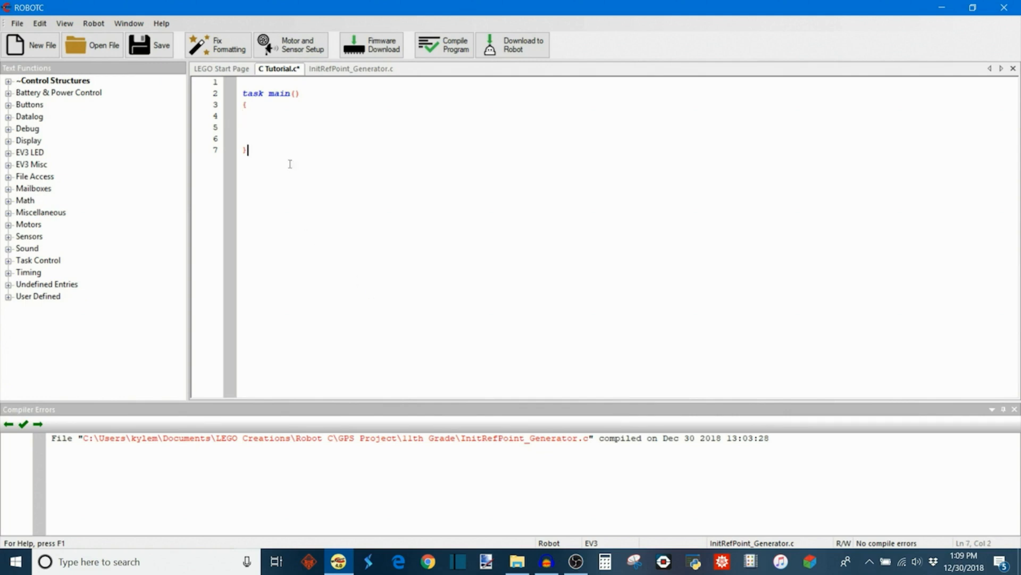
{"action": "left_click", "coordinate": [244, 116]}
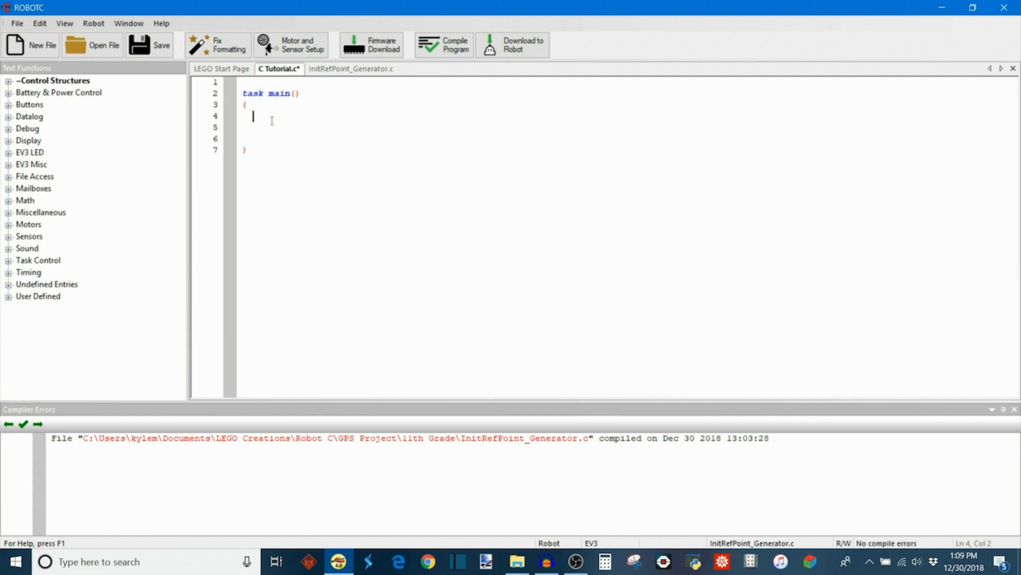
{"action": "type", "text": "long"}
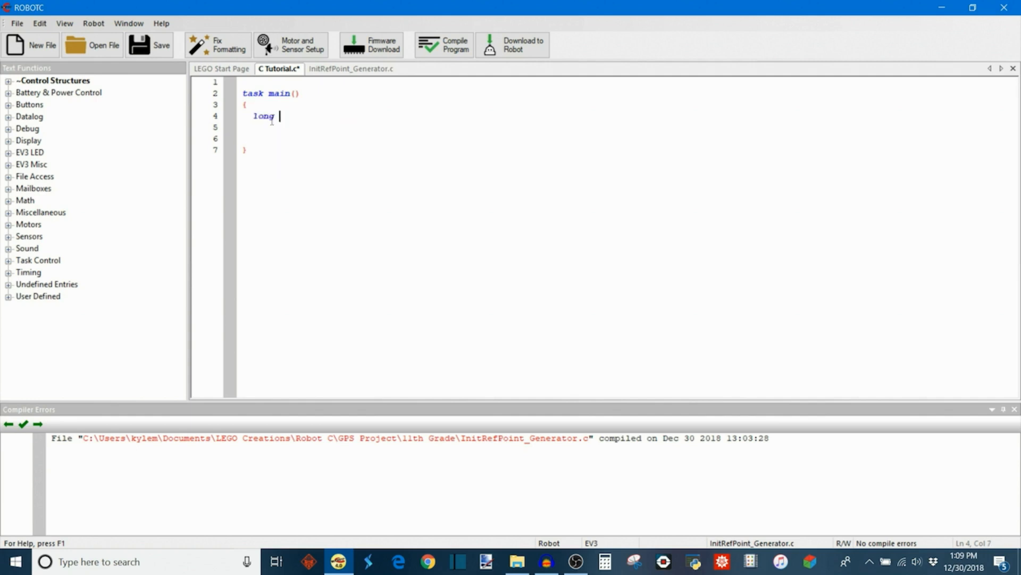
{"action": "type", "text": "kyle ="}
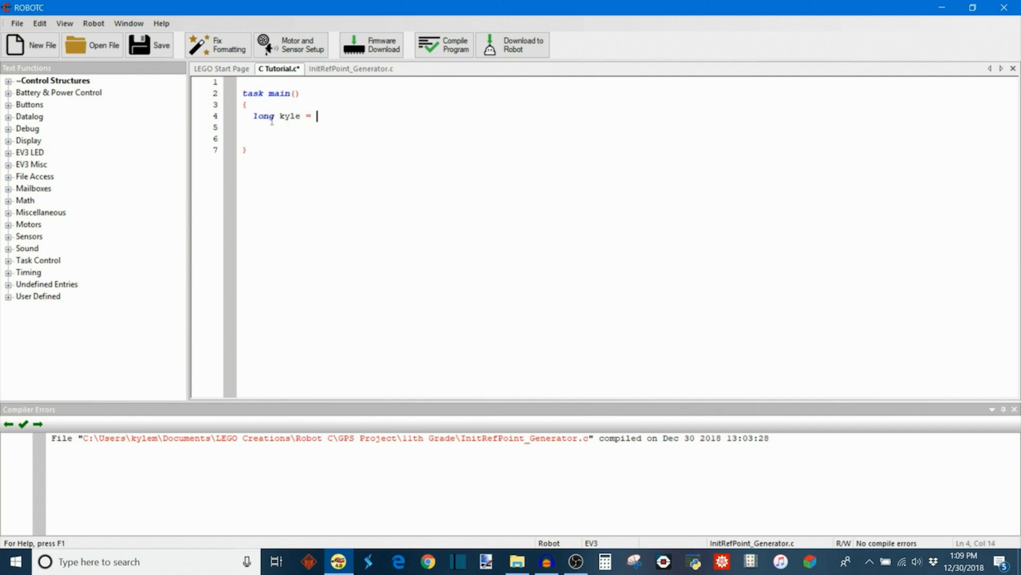
{"action": "type", "text": "35;"}
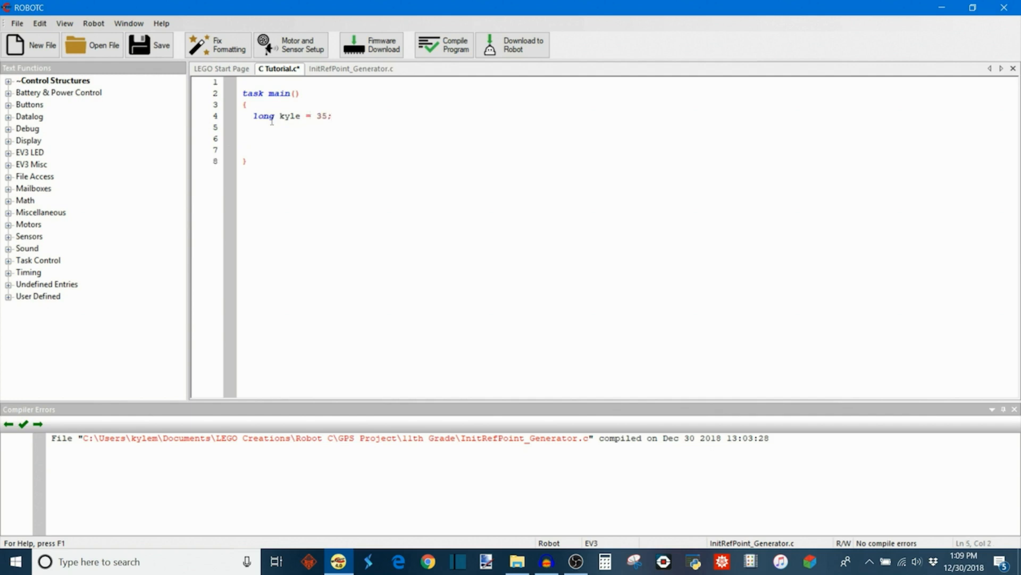
{"action": "type", "text": "bool logic ="}
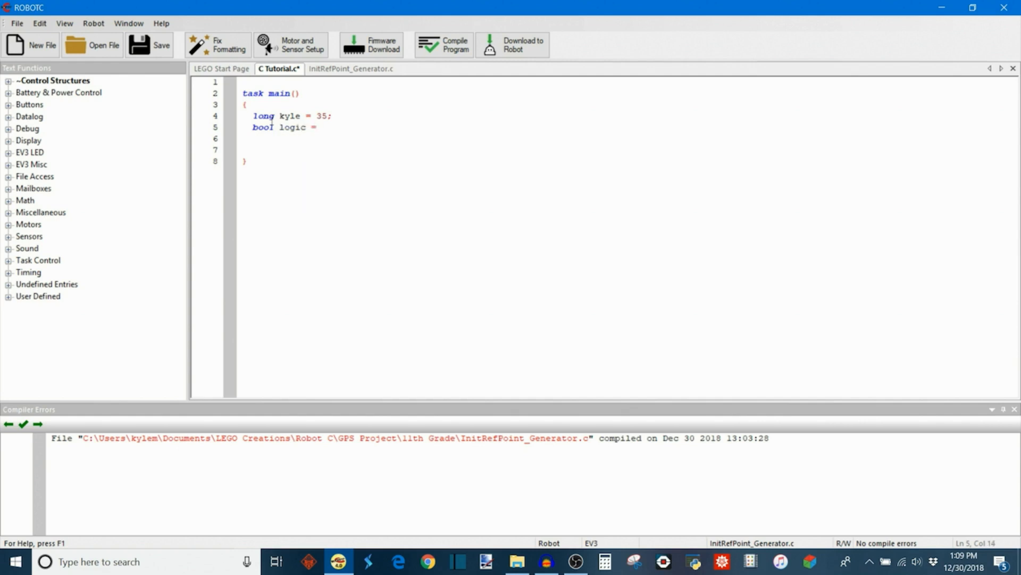
{"action": "type", "text": "true;"}
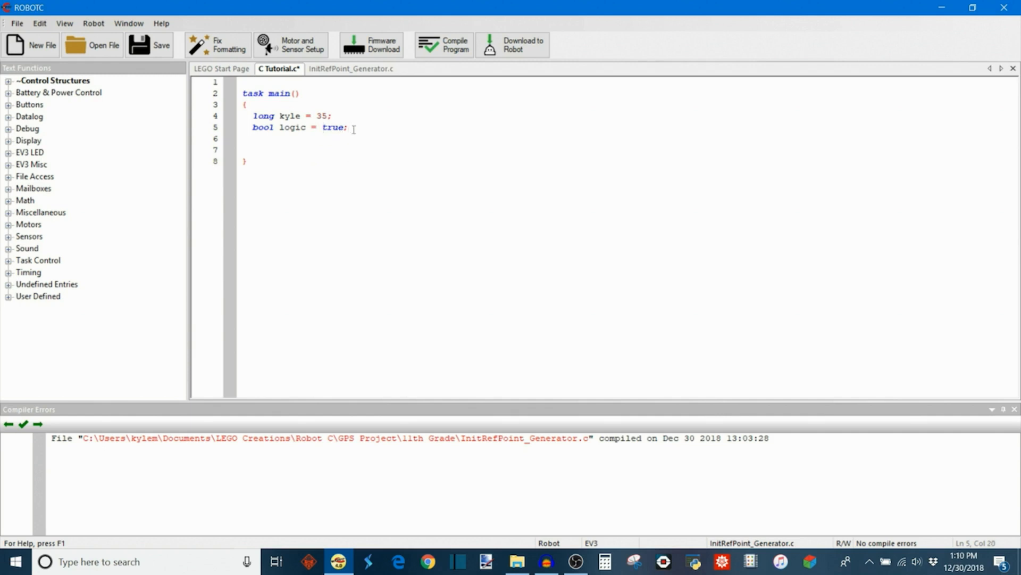
- Write if () with a braced body holding the comment // something below the declarations
{"action": "key", "text": "enter"}
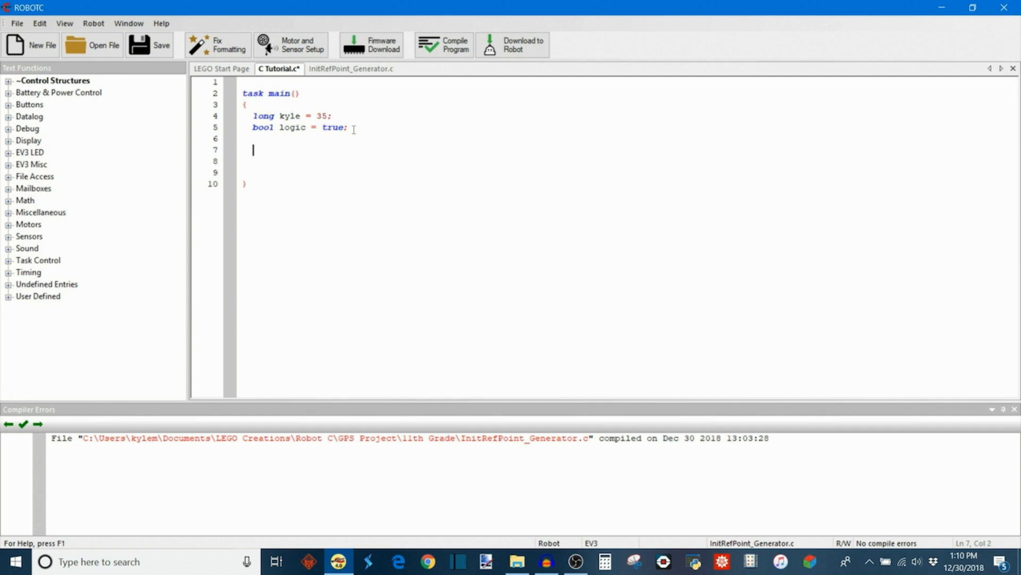
{"action": "type", "text": "if"}
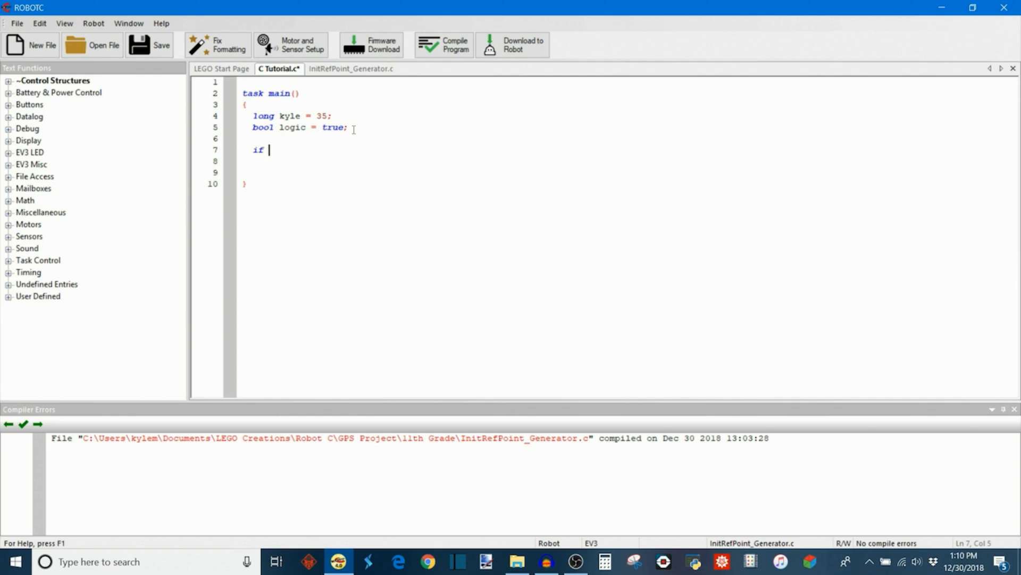
{"action": "type", "text": "()"}
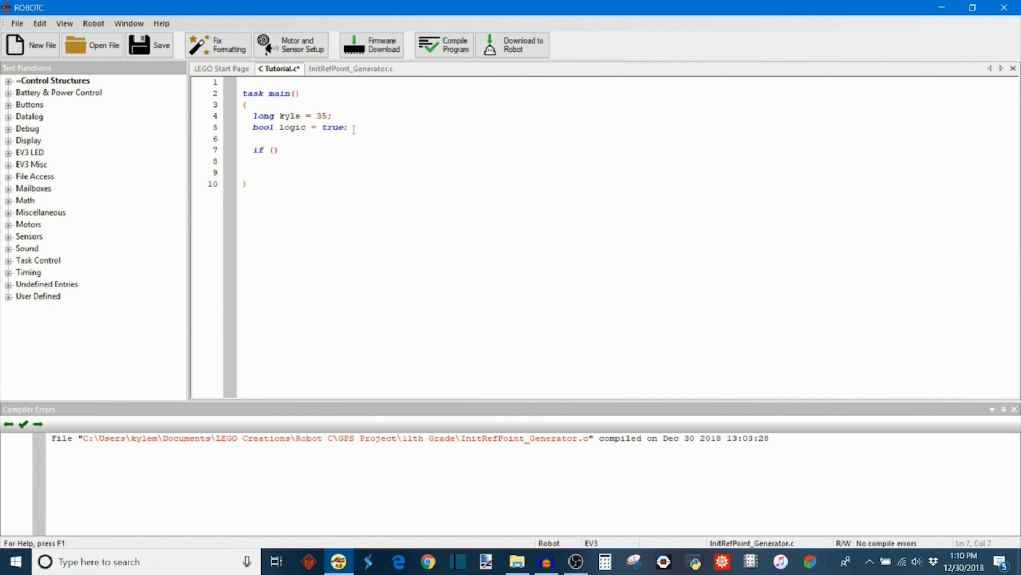
{"action": "type", "text": "{"}
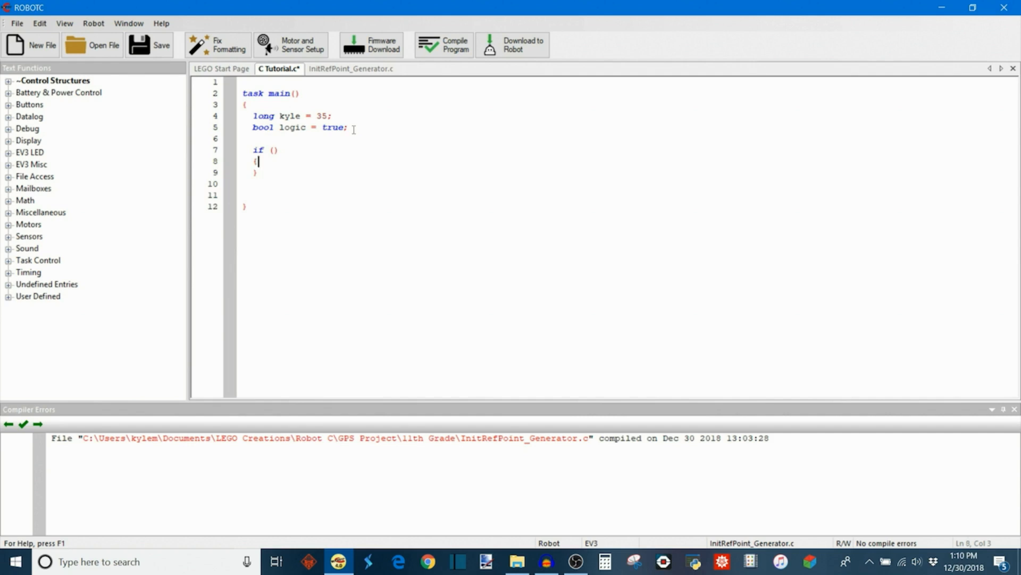
{"action": "key", "text": "Enter"}
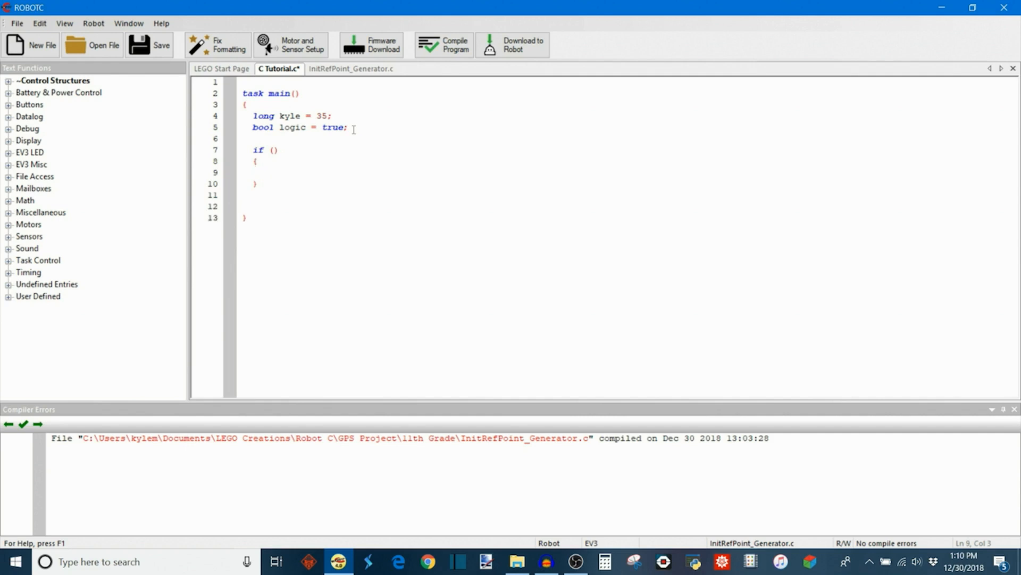
{"action": "type", "text": "//"}
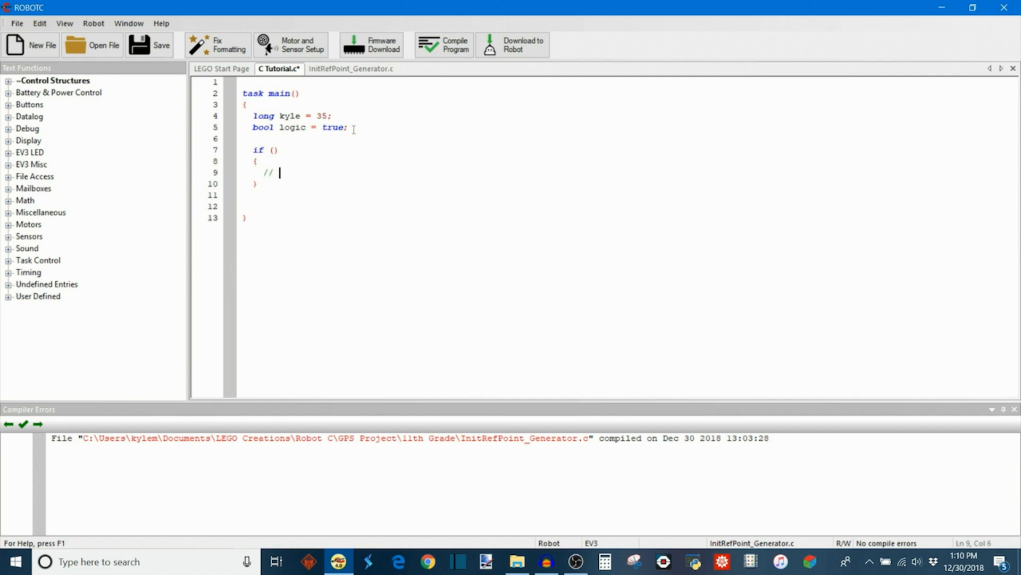
{"action": "type", "text": "something"}
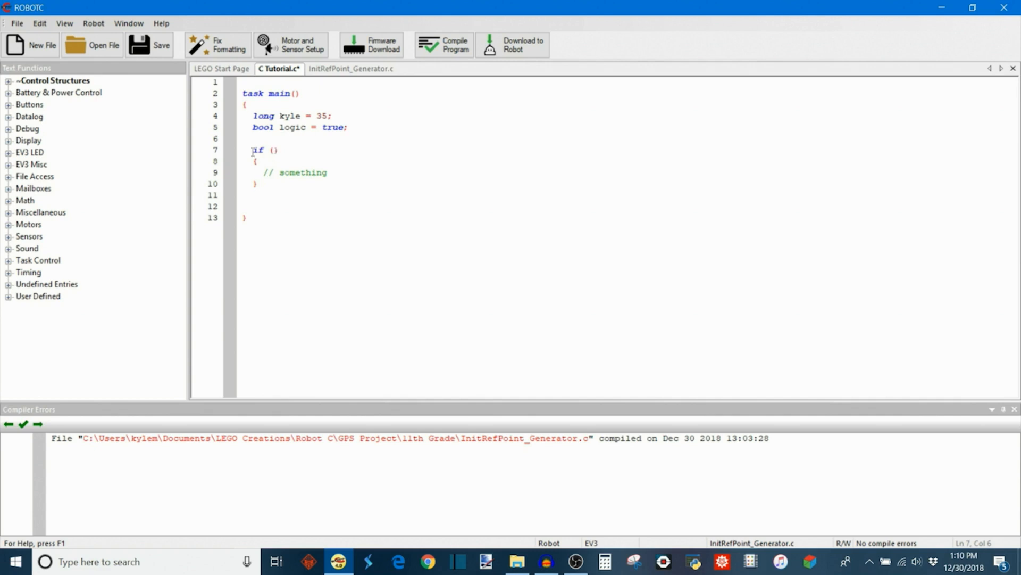
{"action": "left_click", "coordinate": [263, 172]}
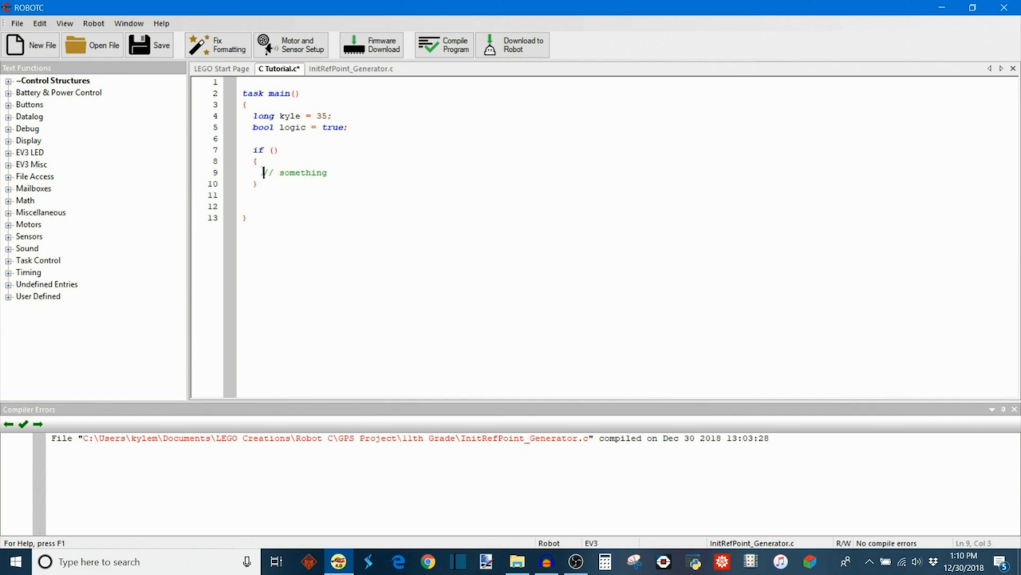
{"action": "left_click", "coordinate": [274, 150]}
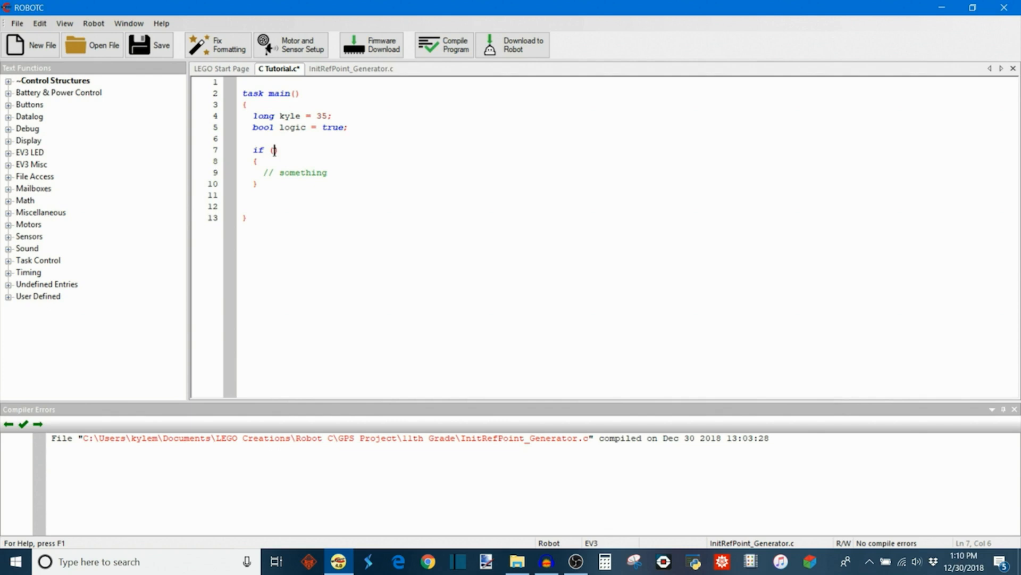
- Fill the if condition with kyle > 35 and keep // something as the block's comment
{"action": "type", "text": "kyle"}
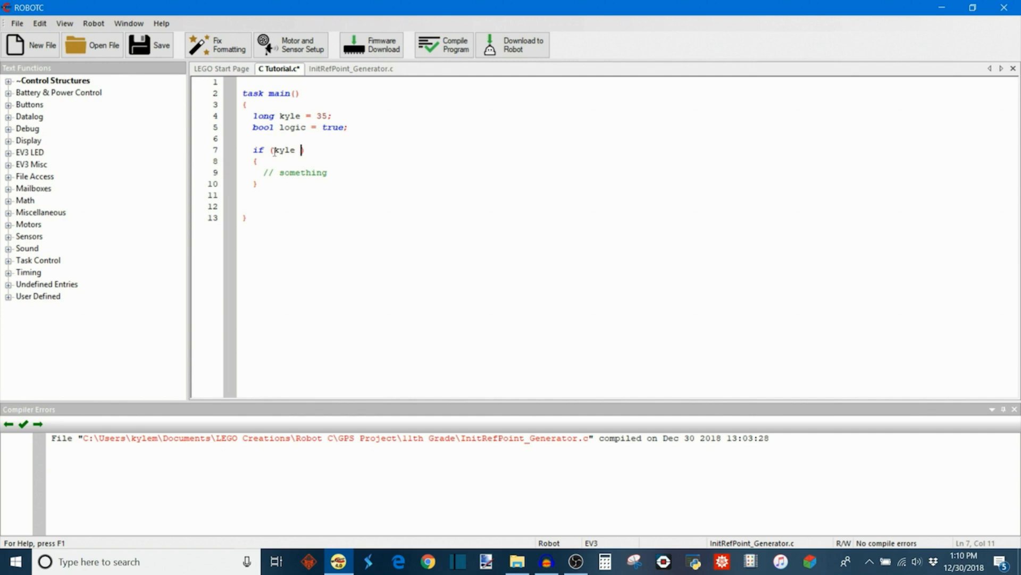
{"action": "type", "text": "> 35"}
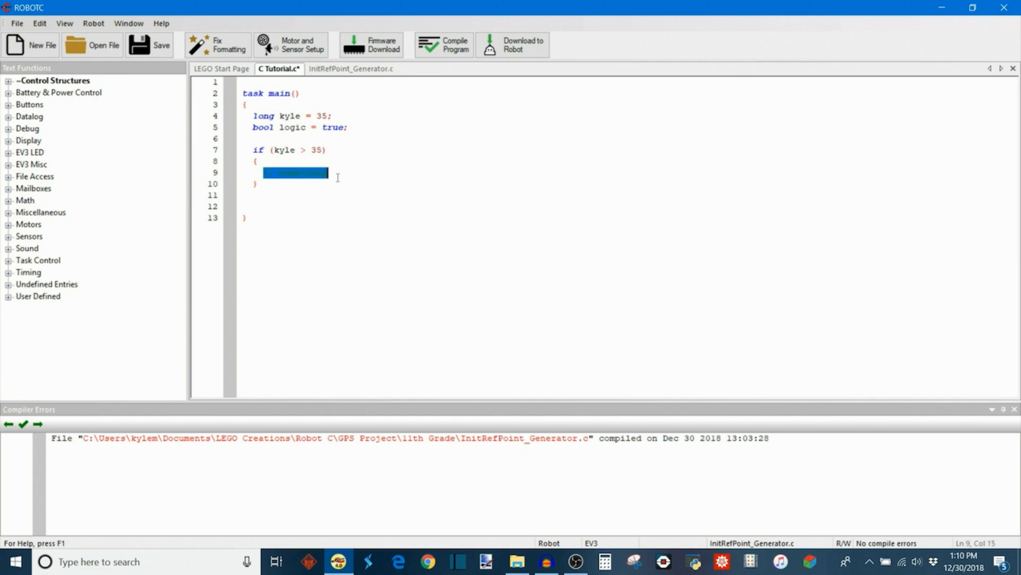
{"action": "type", "text": "// something"}
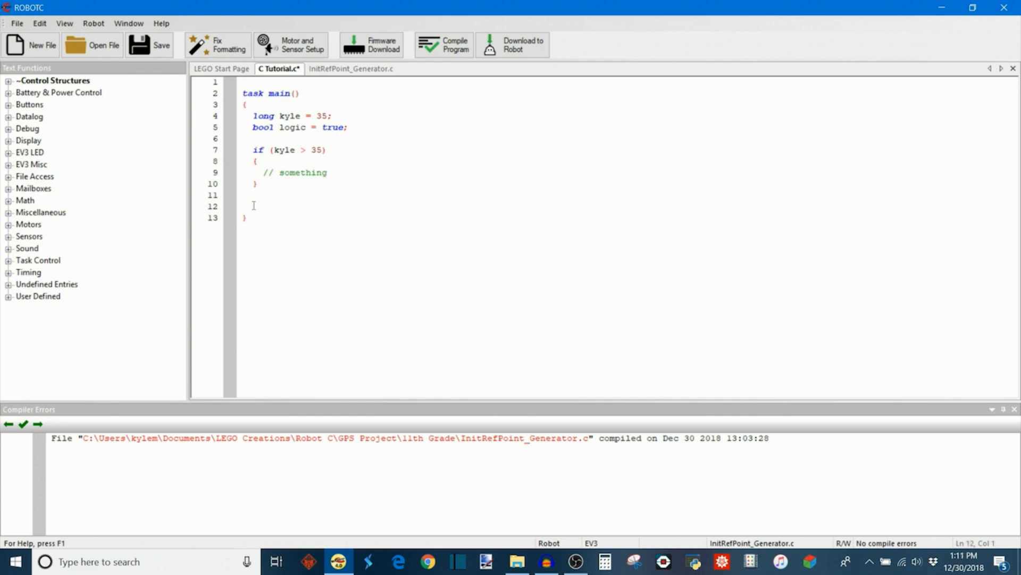
{"action": "left_click", "coordinate": [244, 205]}
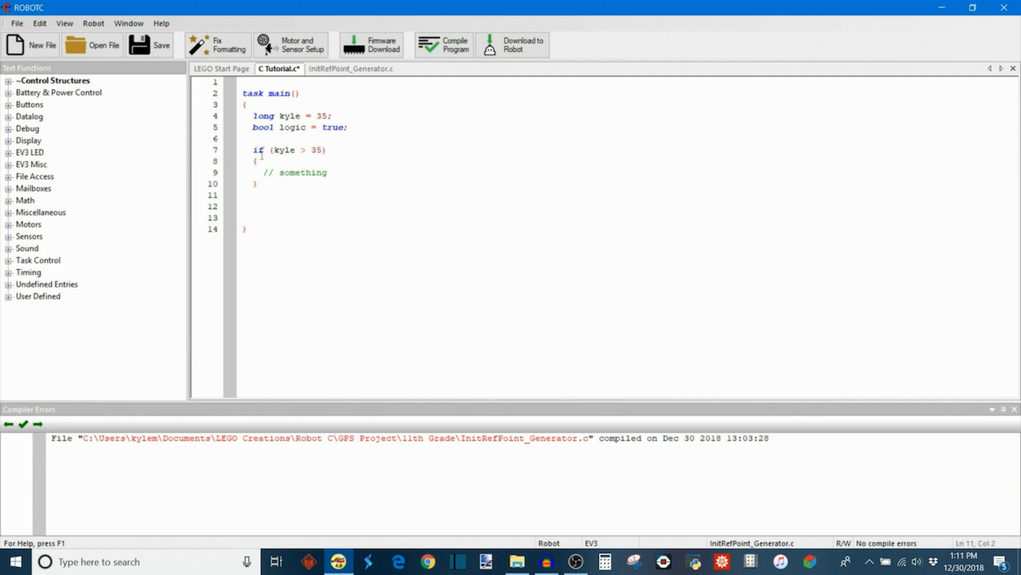
- Follow the if with an else block whose braces contain // something
{"action": "type", "text": "else"}
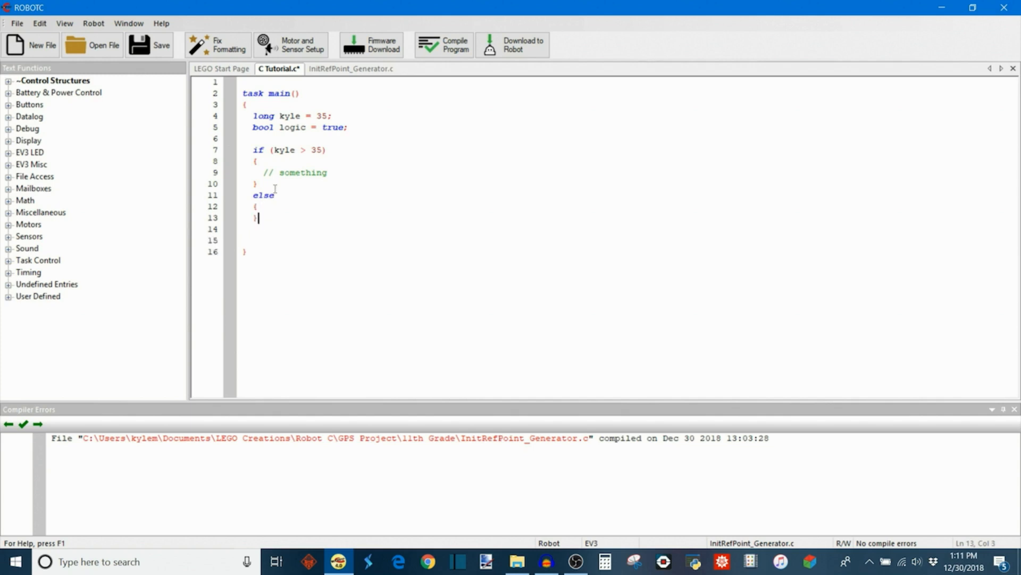
{"action": "key", "text": "enter"}
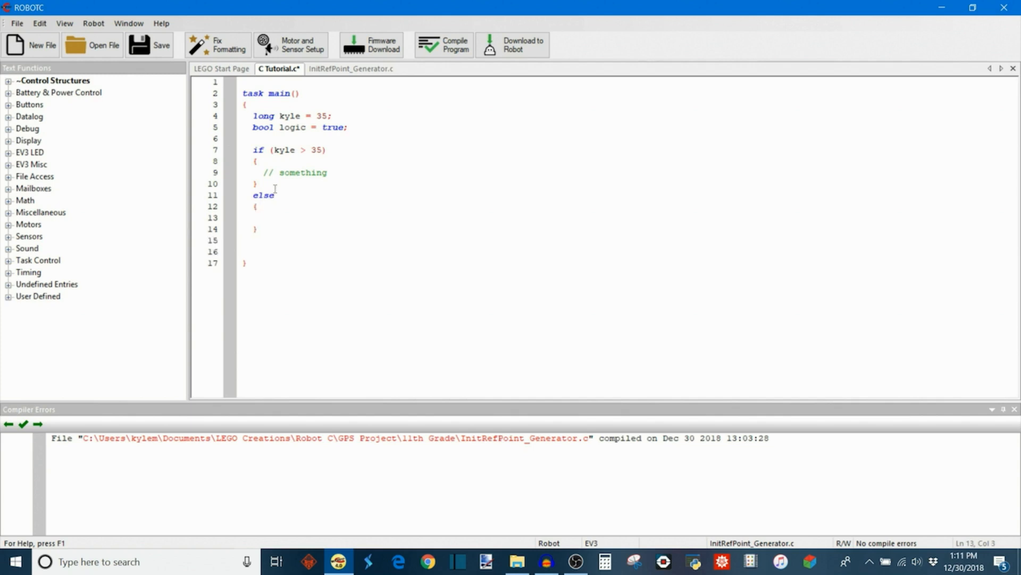
{"action": "type", "text": "// s"}
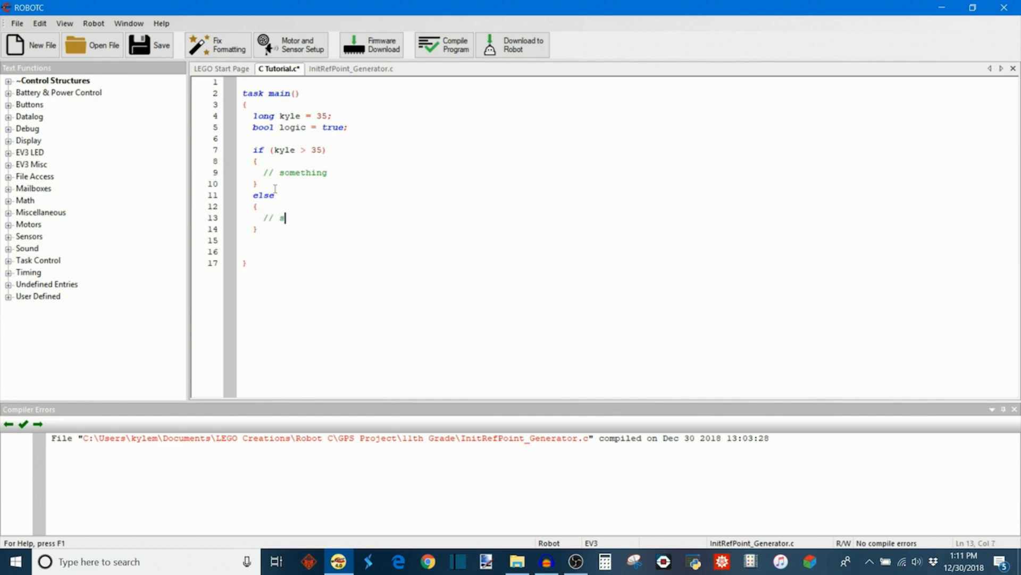
{"action": "type", "text": "omething"}
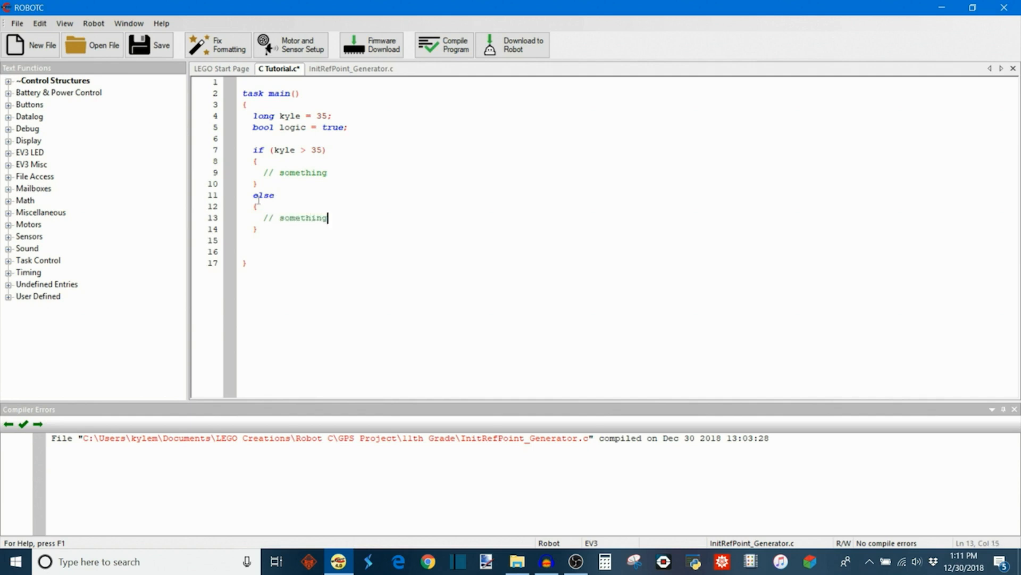
{"action": "left_click_drag", "start_coordinate": [254, 194], "coordinate": [253, 206]}
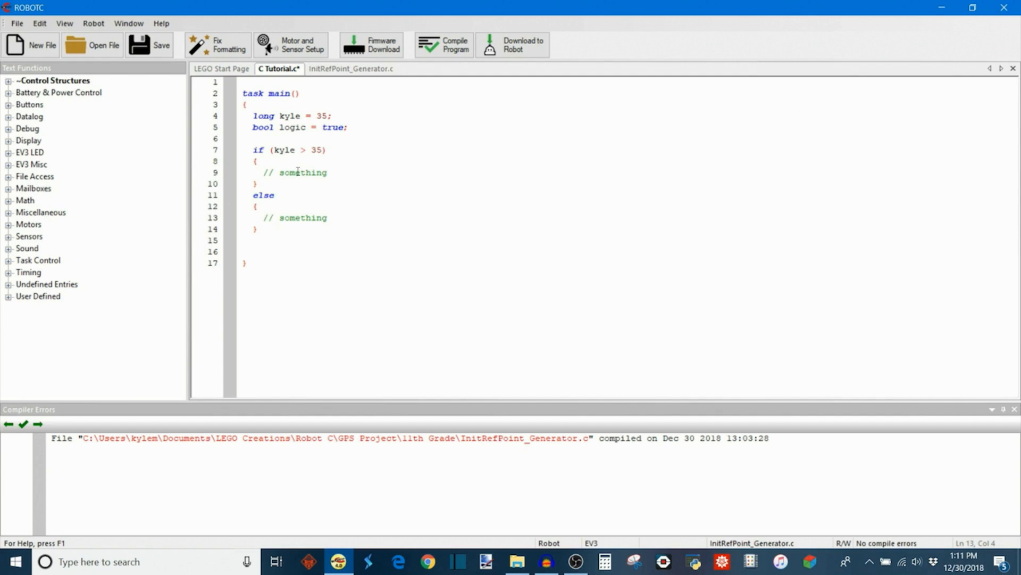
{"action": "left_click_drag", "start_coordinate": [273, 150], "coordinate": [322, 150]}
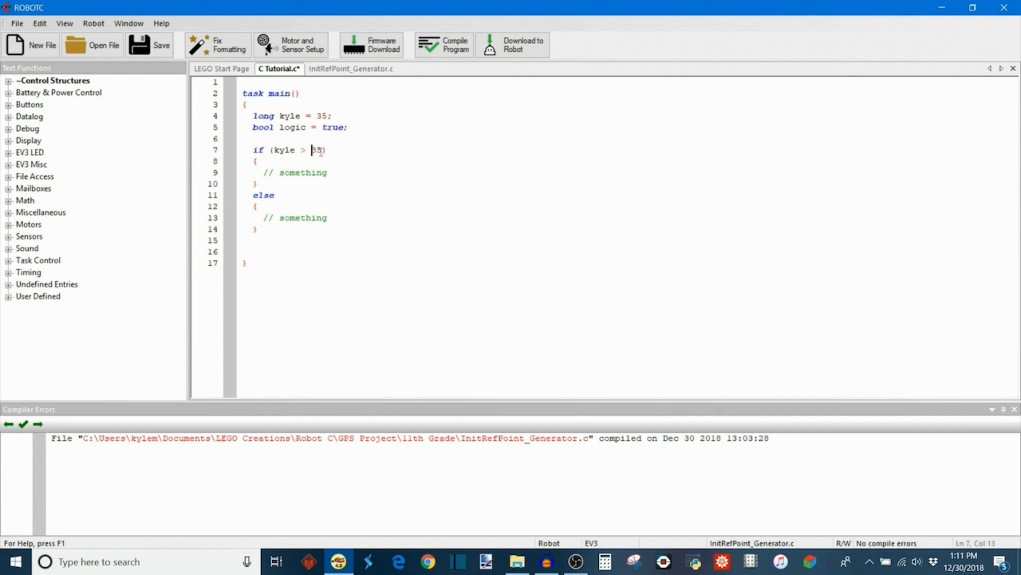
- Replace the kyle > 35 condition so the if now tests logic
{"action": "left_click_drag", "start_coordinate": [313, 150], "coordinate": [273, 150]}
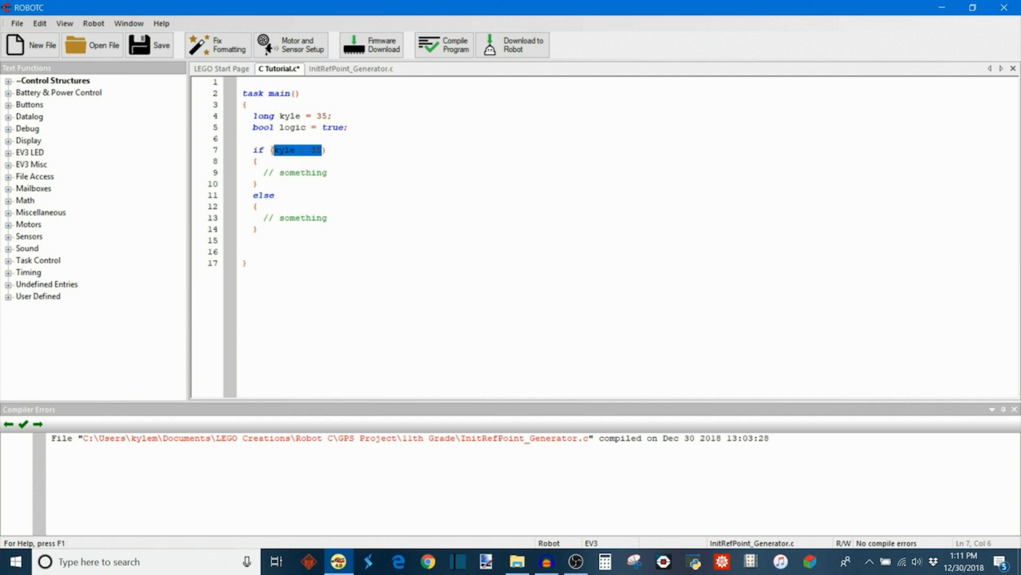
{"action": "type", "text": "logi"}
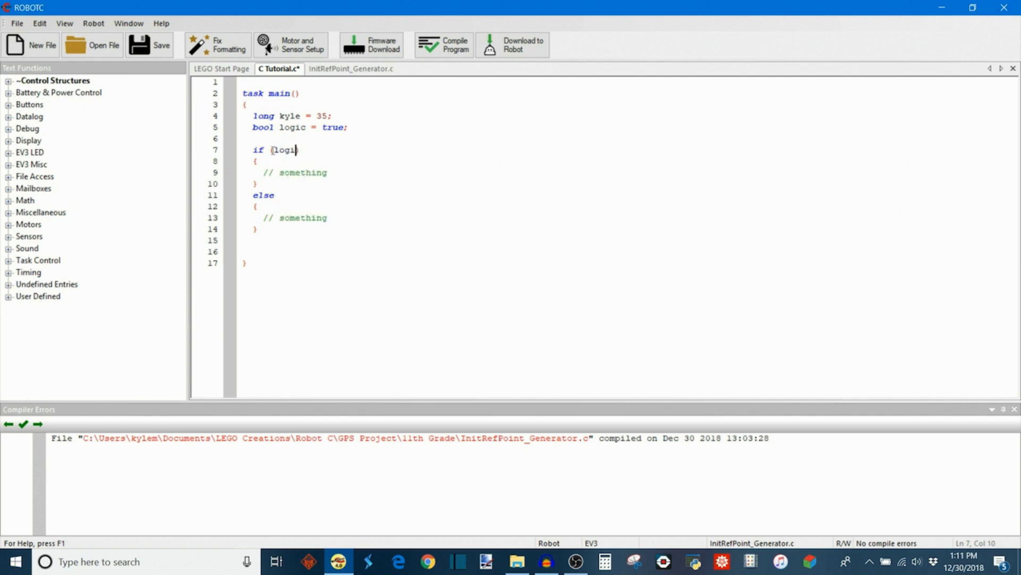
{"action": "type", "text": ")"}
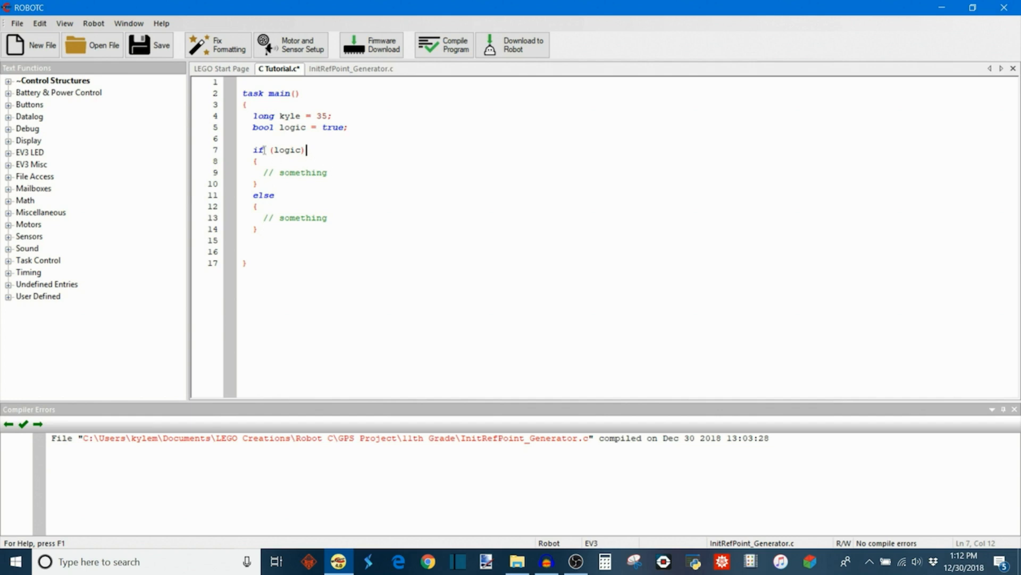
{"action": "mouse_move", "coordinate": [311, 175]}
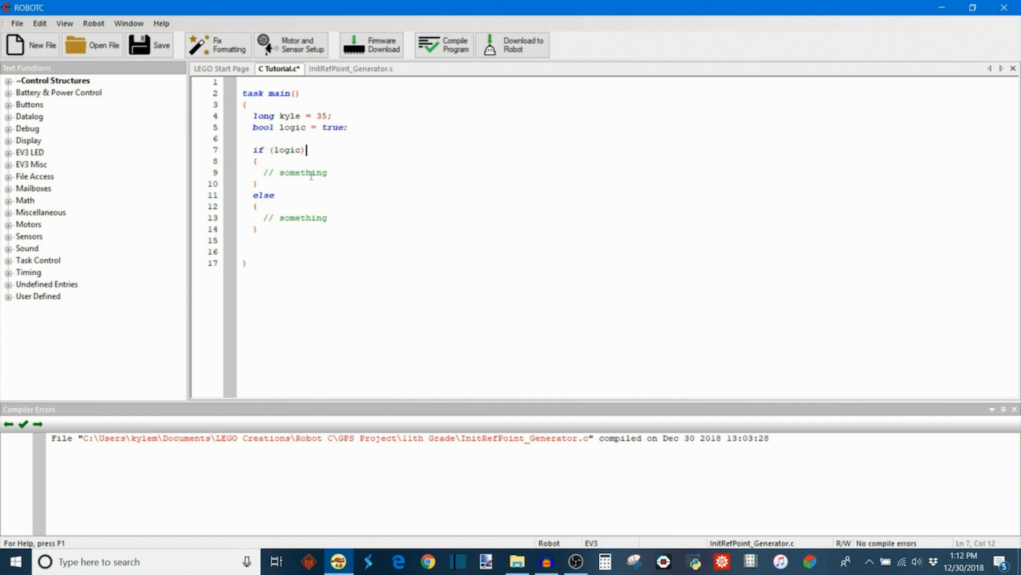
- Add a nested if (kyle<20) line inside the if (logic) block, correcting a capitalised IF
{"action": "key", "text": "enter"}
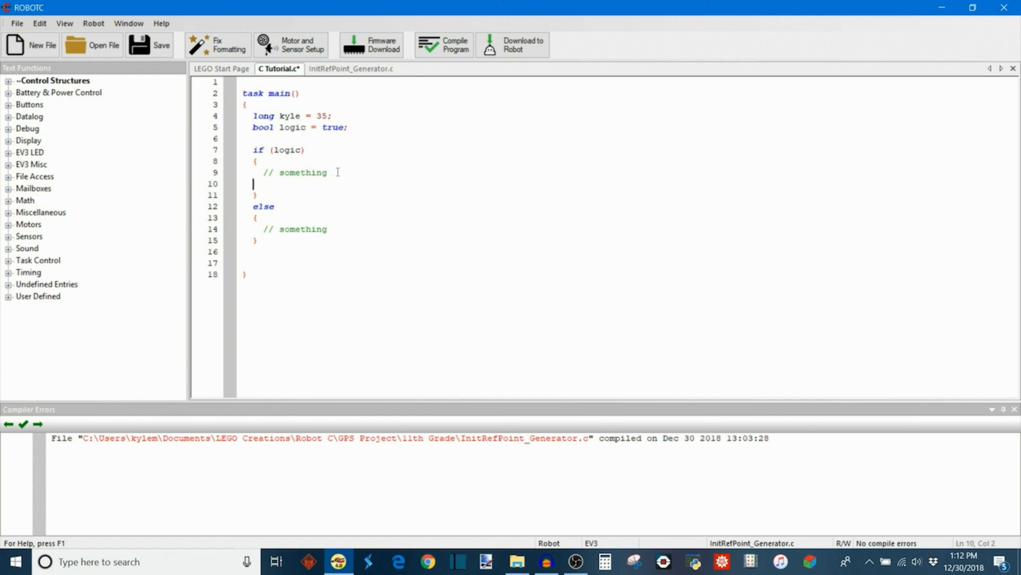
{"action": "type", "text": "IF"}
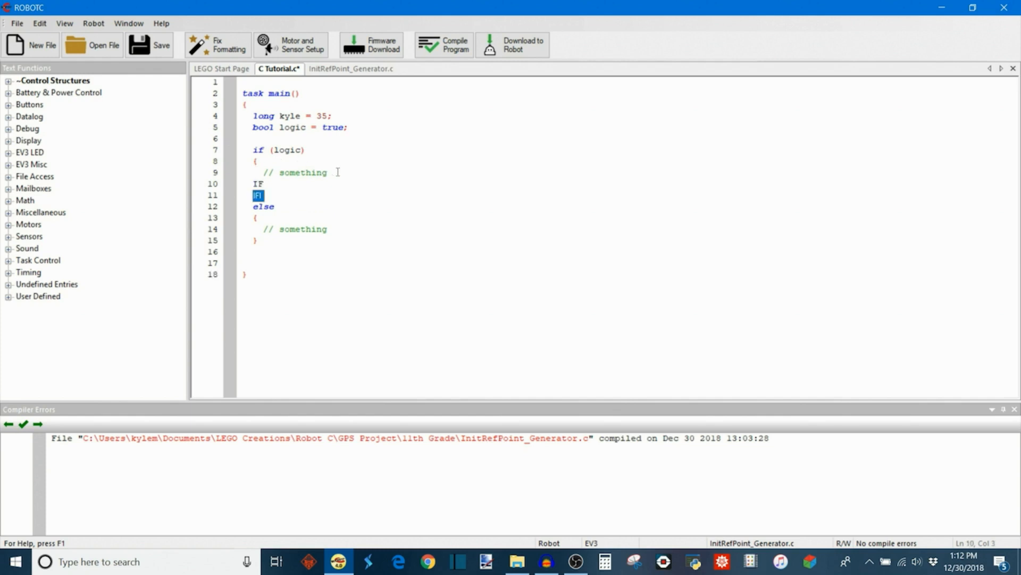
{"action": "key", "text": "Delete"}
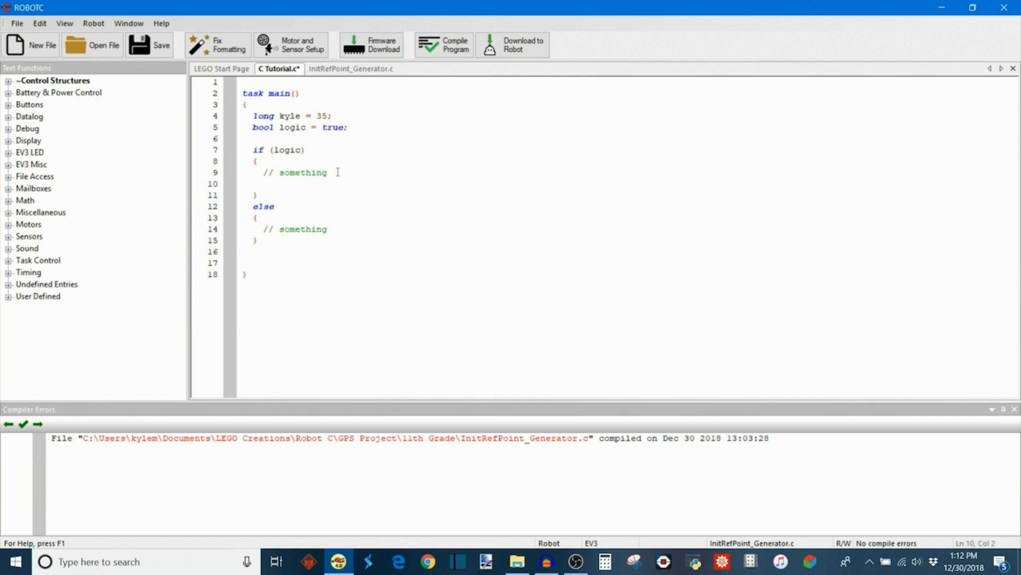
{"action": "type", "text": "if"}
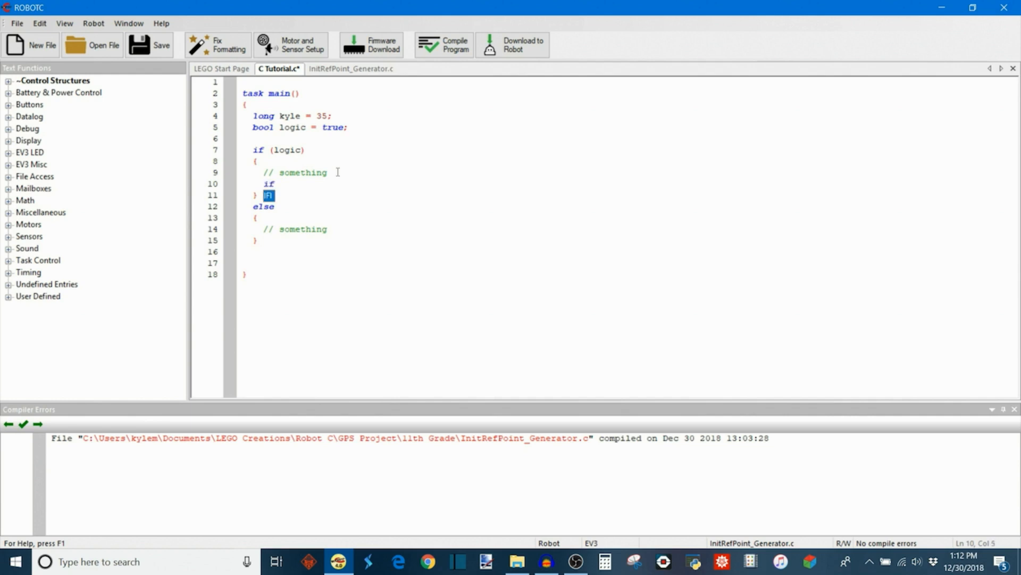
{"action": "type", "text": "("}
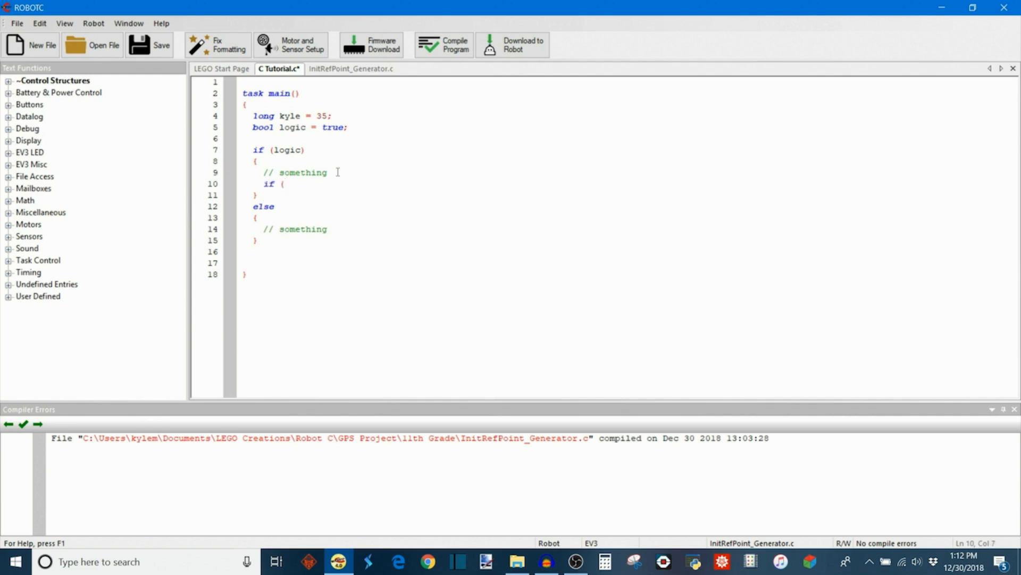
{"action": "type", "text": "kyle<"}
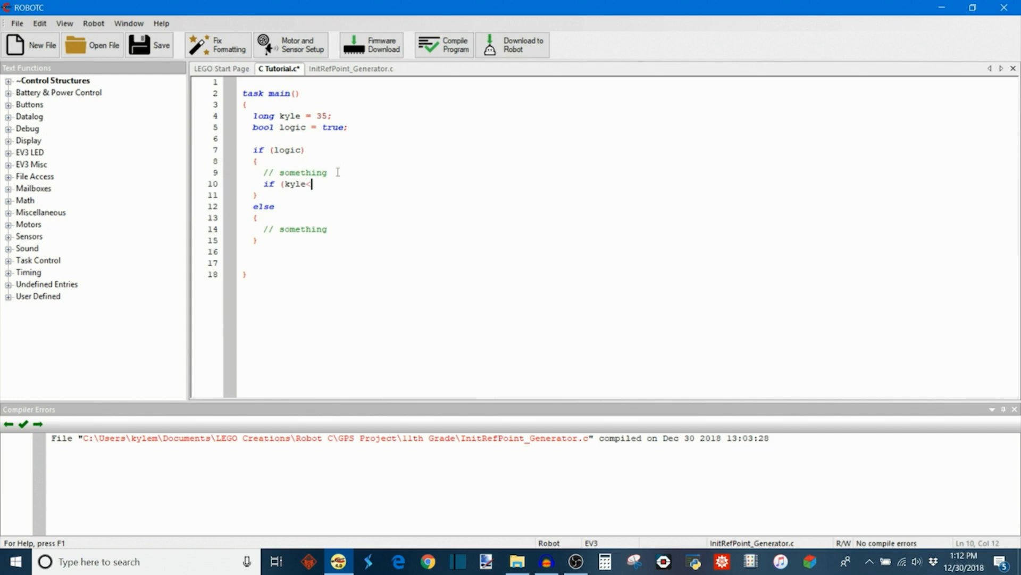
{"action": "type", "text": "20)"}
{"action": "type", "text": "{"}
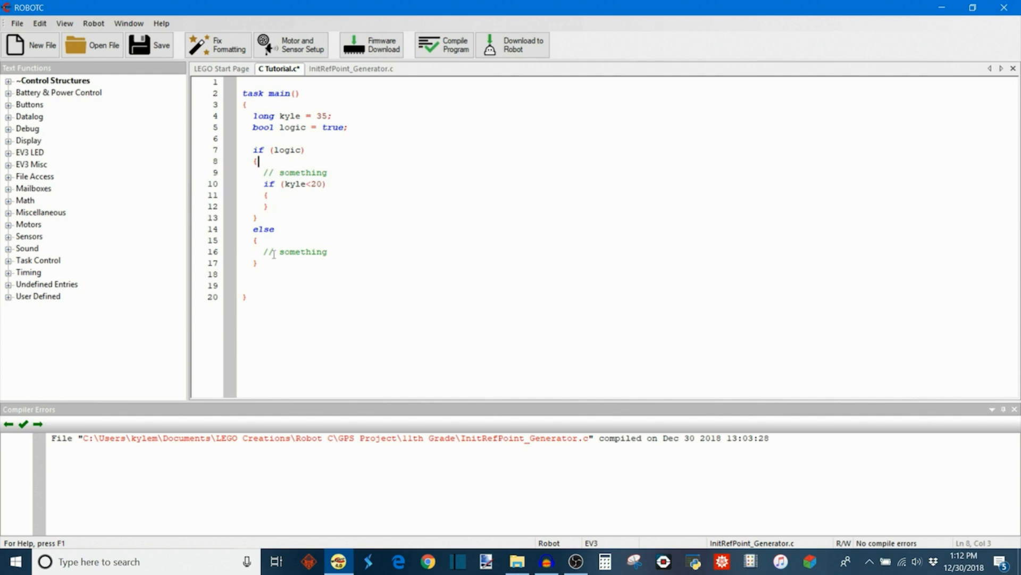
- Put a /// comment line inside the nested kyle<20 if's braces
{"action": "left_click", "coordinate": [254, 240]}
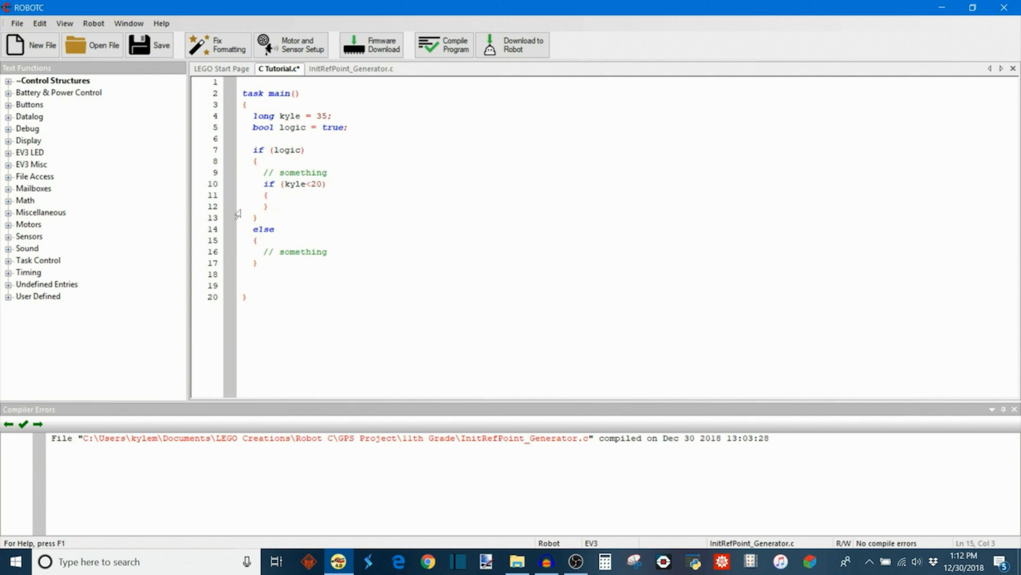
{"action": "mouse_move", "coordinate": [293, 222]}
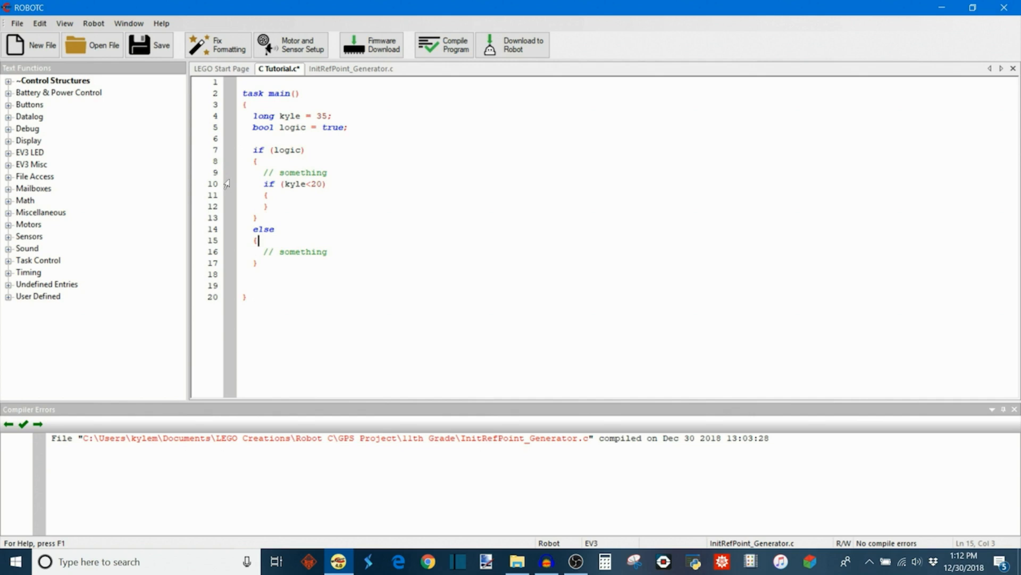
{"action": "mouse_move", "coordinate": [260, 293]}
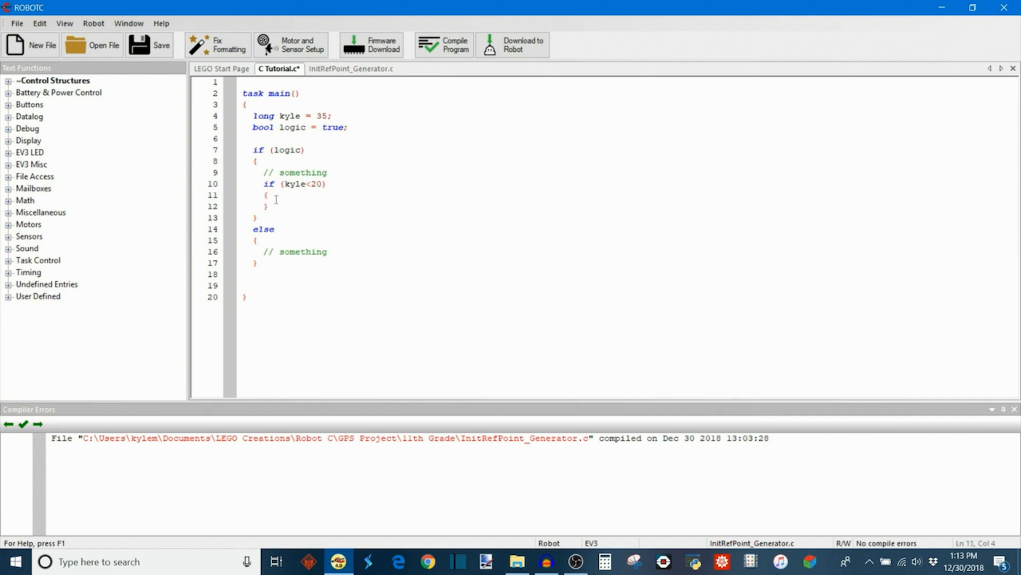
{"action": "type", "text": "///"}
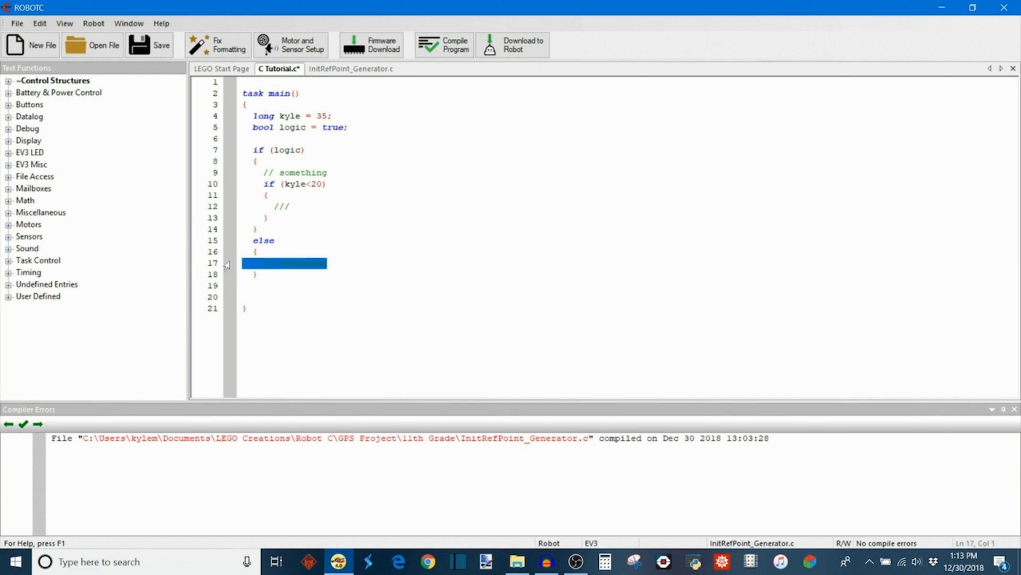
{"action": "mouse_move", "coordinate": [298, 269]}
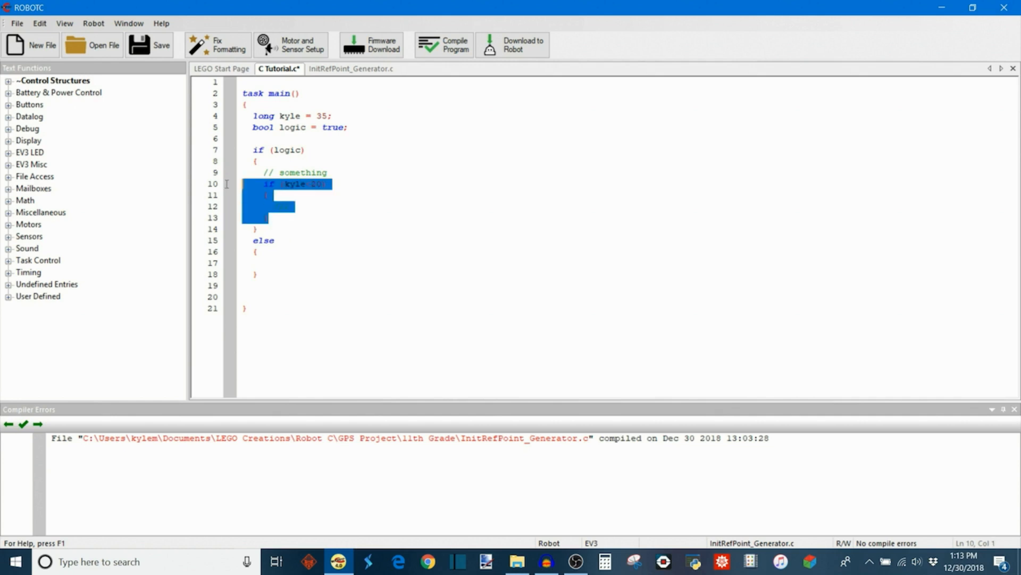
- Delete the nested if and turn the else into else if (kyle < 20)
{"action": "key", "text": "Delete"}
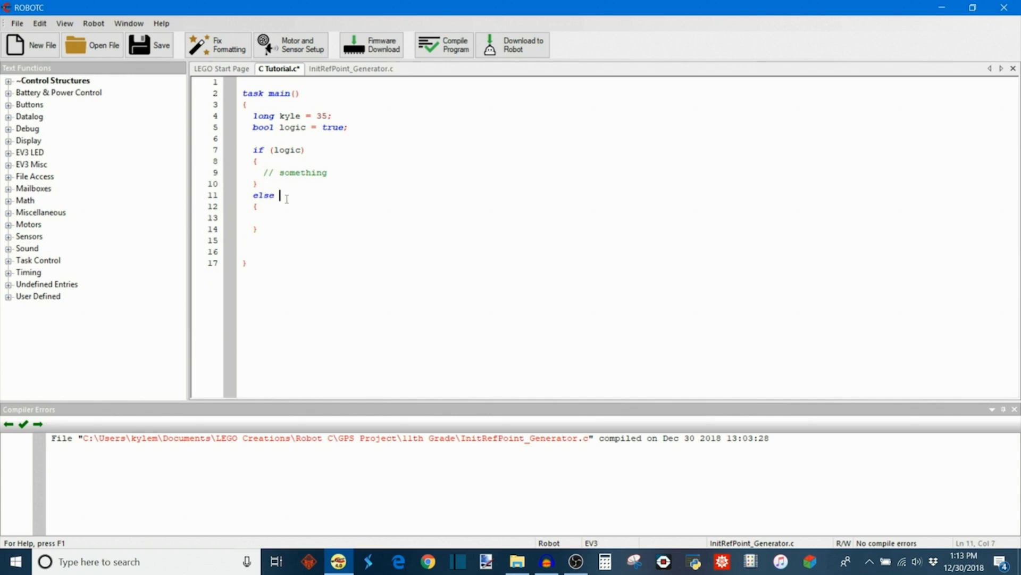
{"action": "type", "text": "if ("}
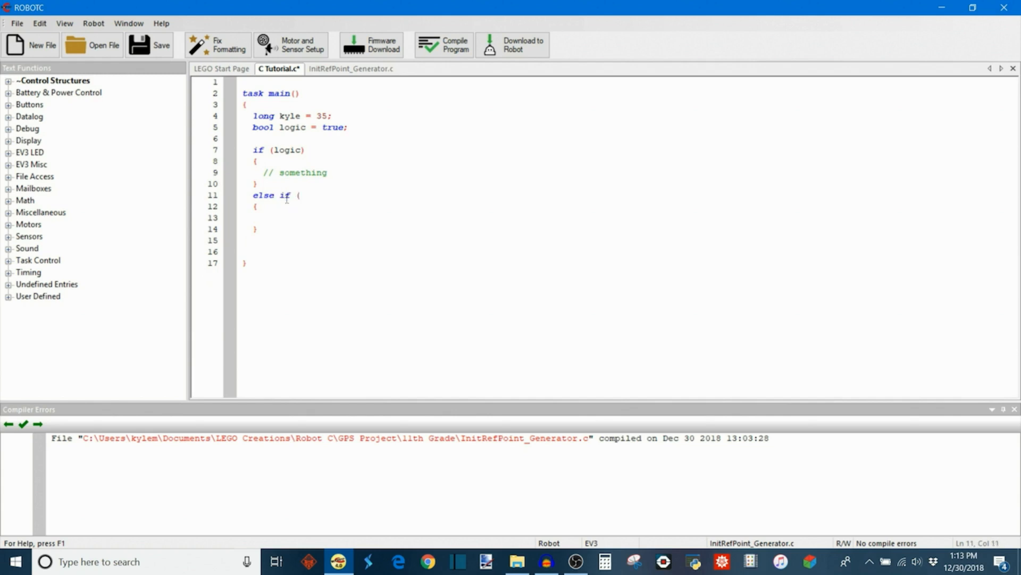
{"action": "type", "text": "k"}
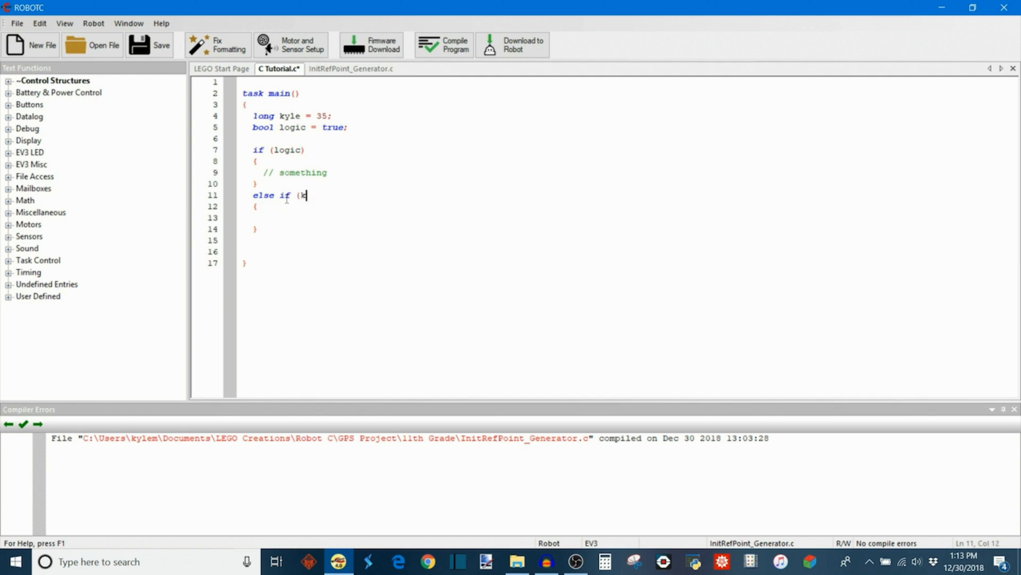
{"action": "type", "text": "yle"}
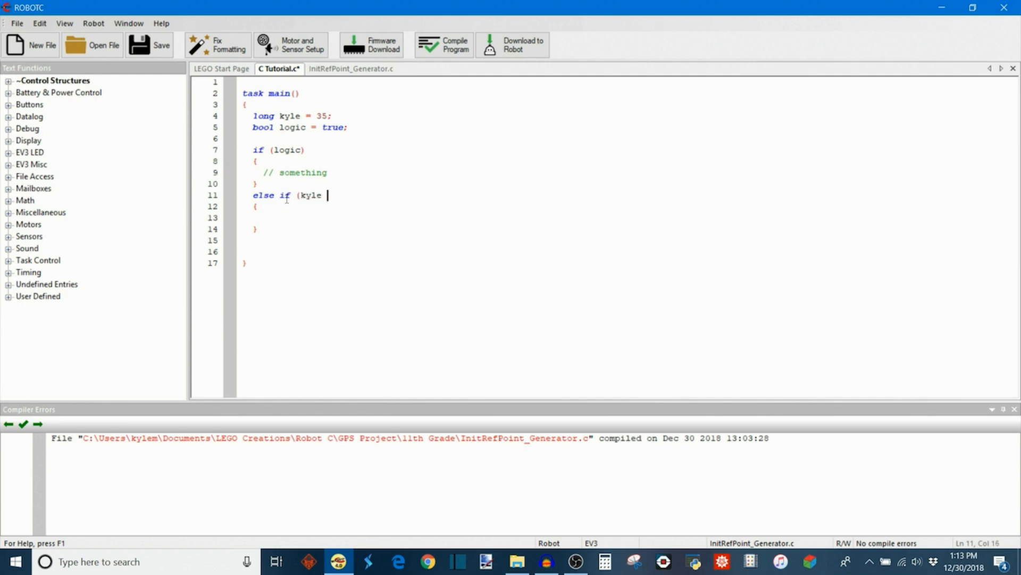
{"action": "type", "text": "< 20)"}
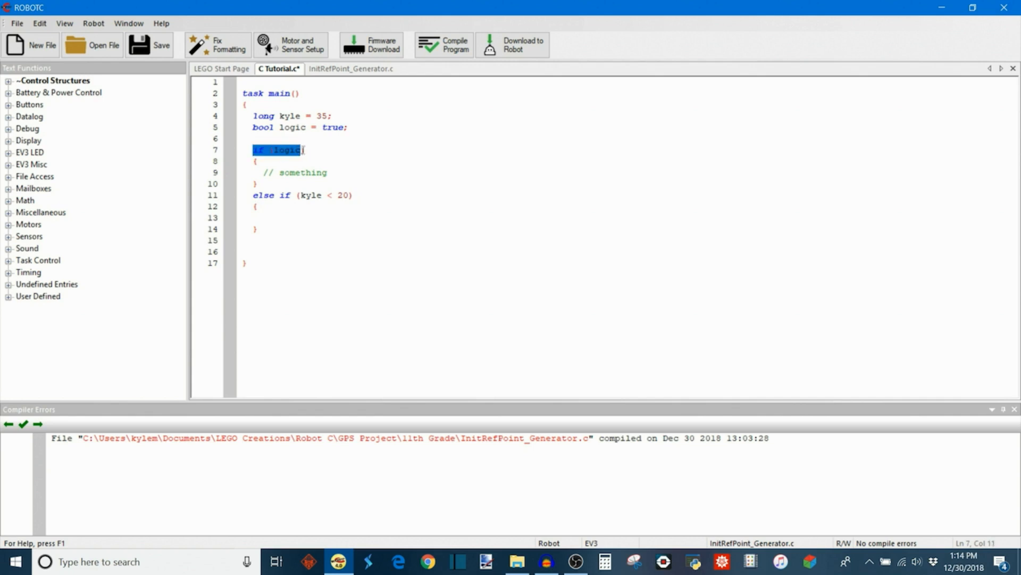
{"action": "left_click", "coordinate": [254, 195]}
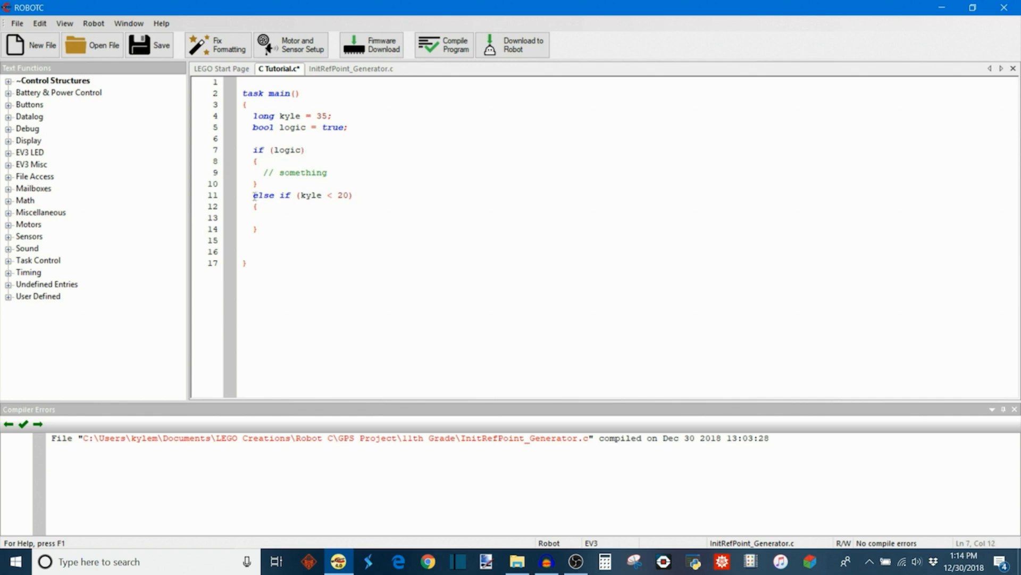
{"action": "double_click", "coordinate": [286, 150]}
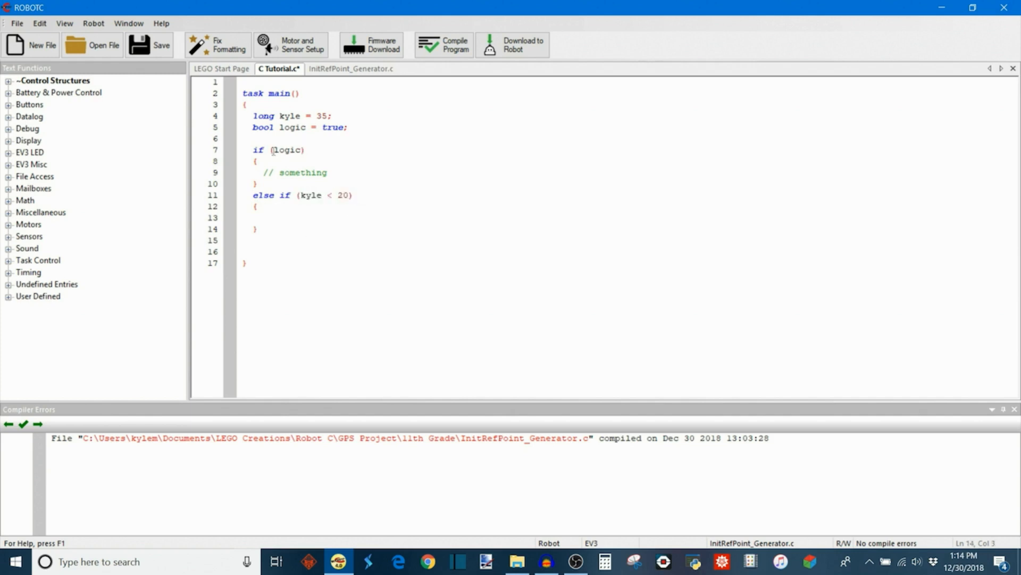
{"action": "double_click", "coordinate": [287, 150]}
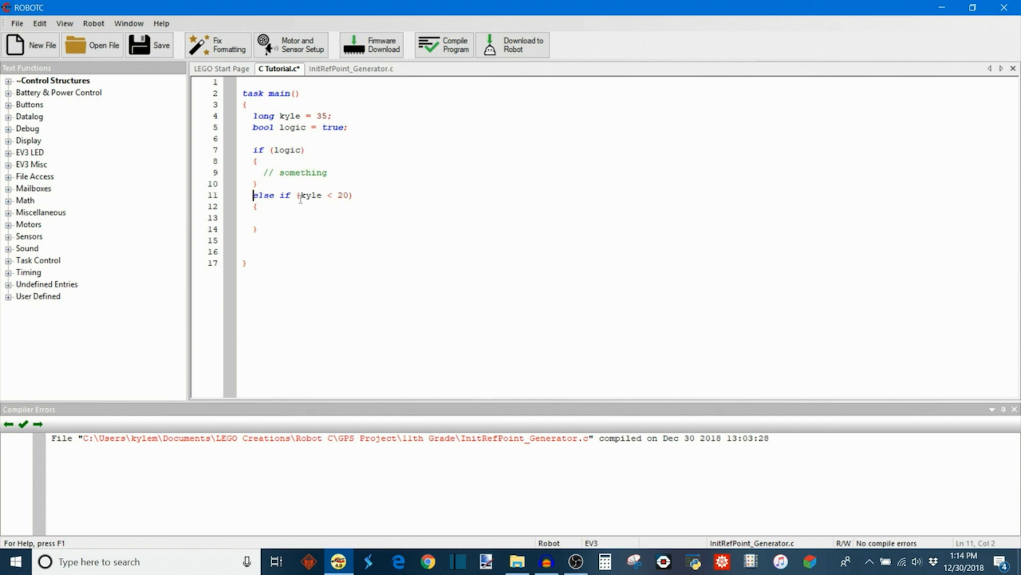
{"action": "mouse_move", "coordinate": [328, 199]}
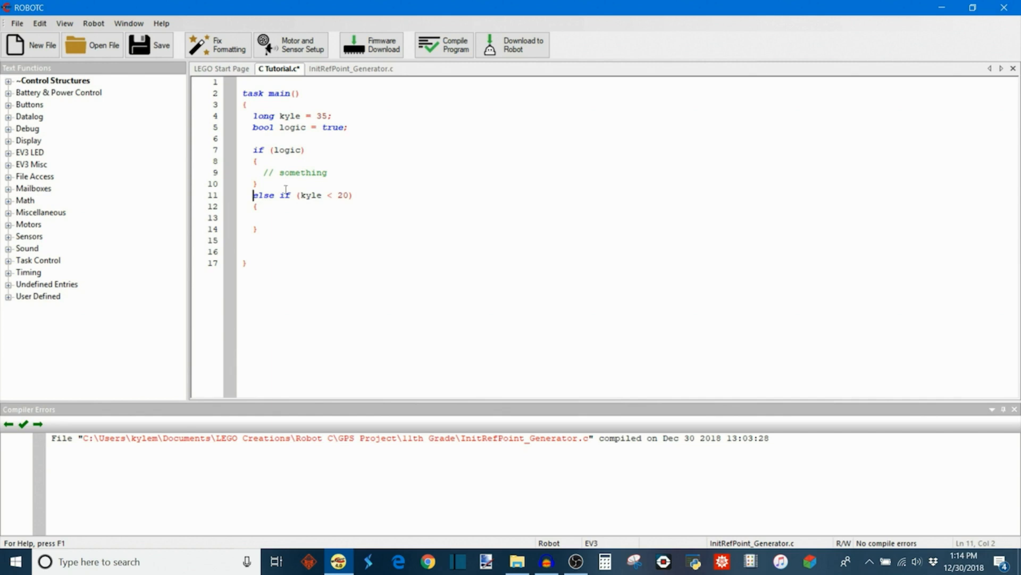
{"action": "mouse_move", "coordinate": [269, 251]}
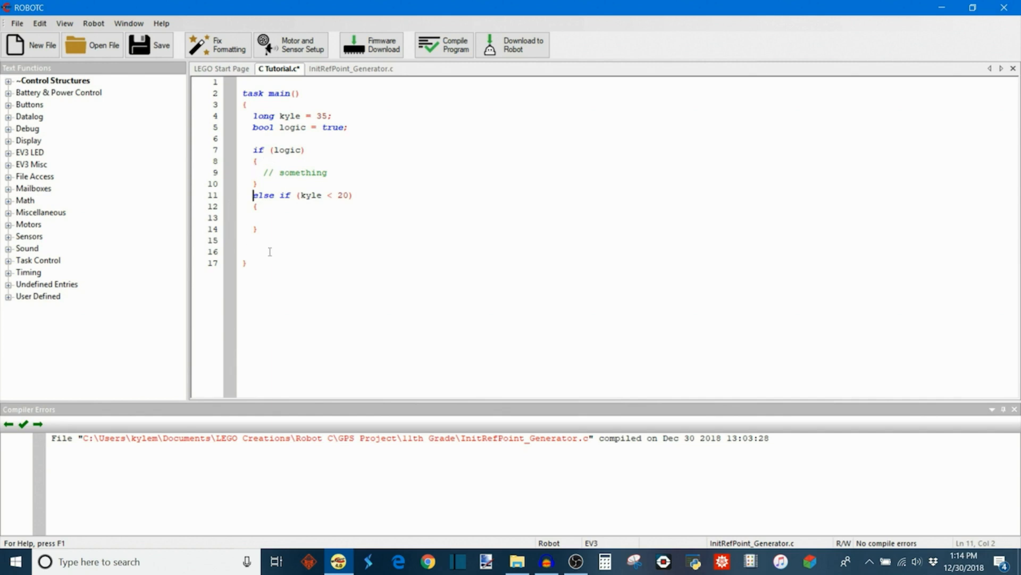
{"action": "left_click", "coordinate": [258, 228]}
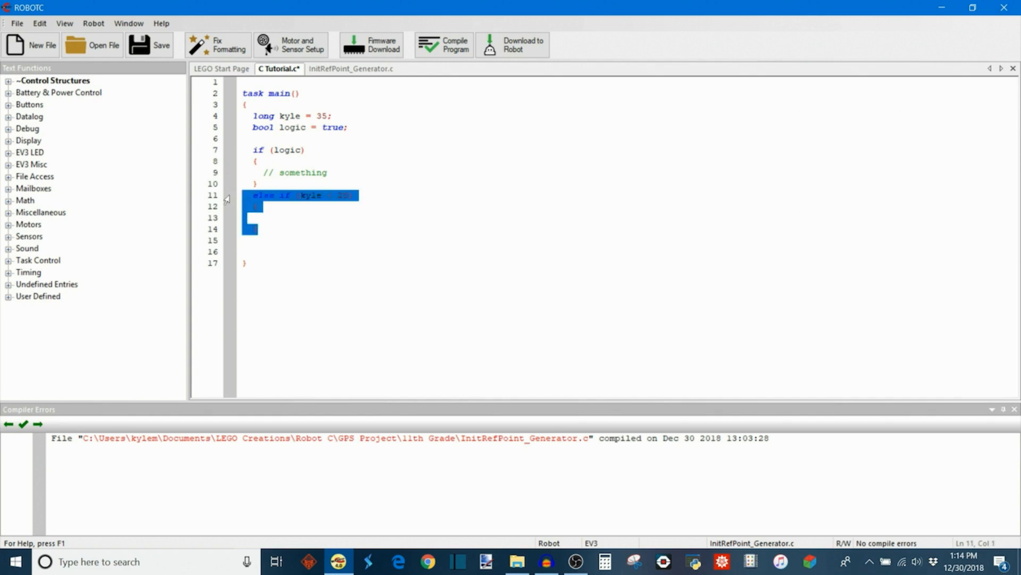
- Delete the else if block, leaving only the variables and the if (logic) block in main
{"action": "key", "text": "Delete"}
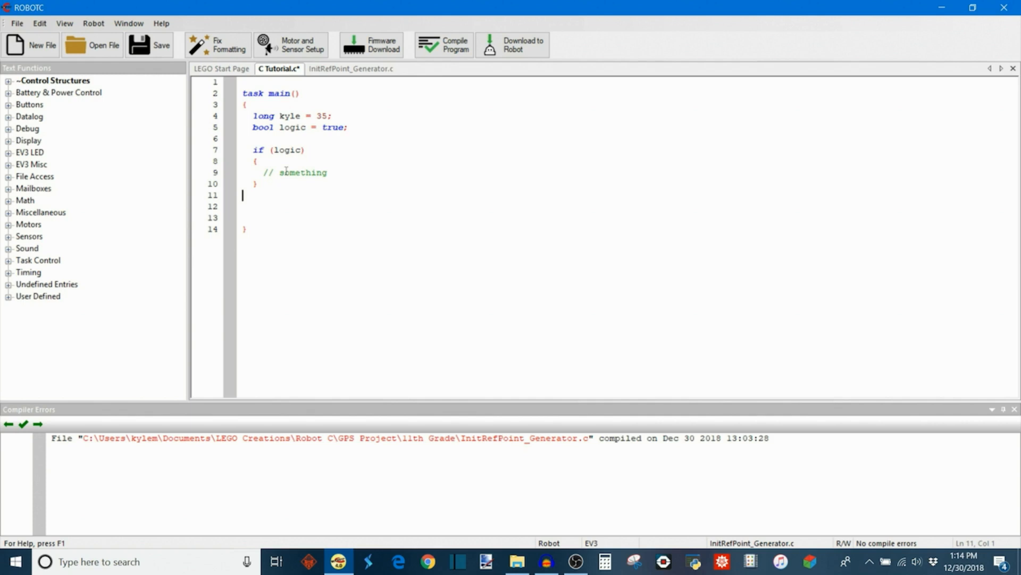
{"action": "mouse_move", "coordinate": [275, 202]}
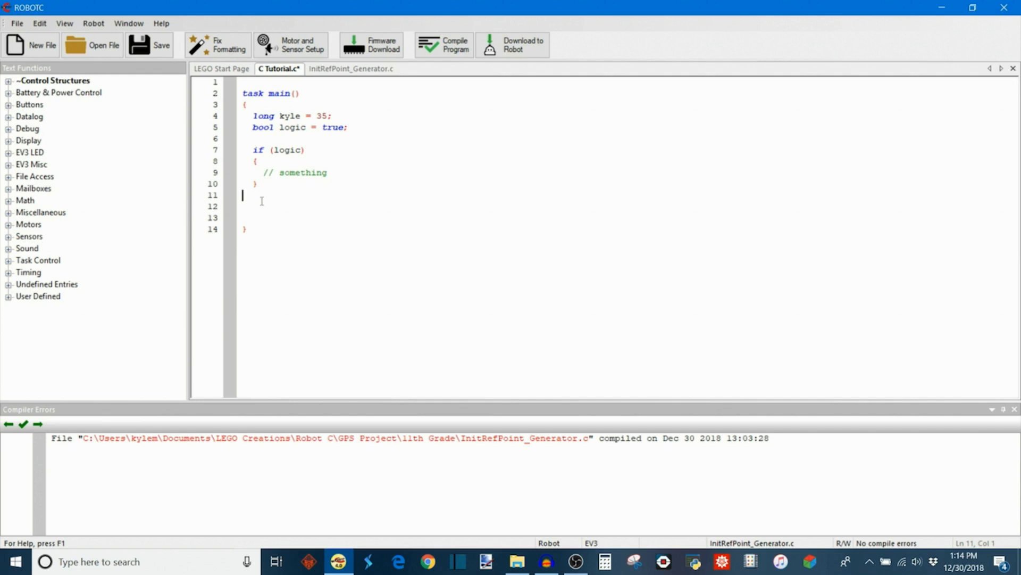
{"action": "left_click", "coordinate": [350, 68]}
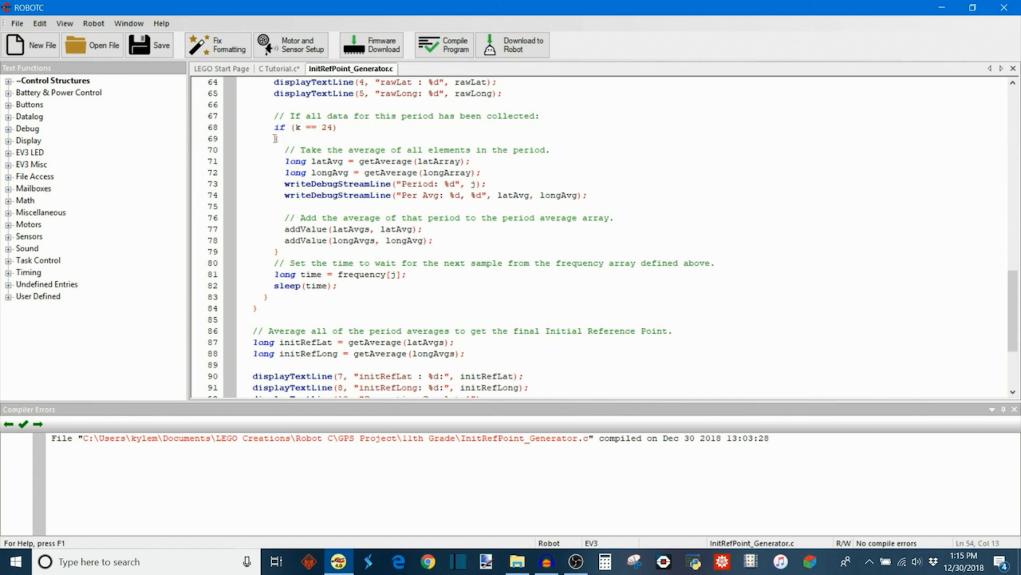
- Highlight the if (k == 24) averaging block in InitRefPoint_Generator.c and scroll to the program's end
{"action": "left_click_drag", "start_coordinate": [274, 138], "coordinate": [286, 248]}
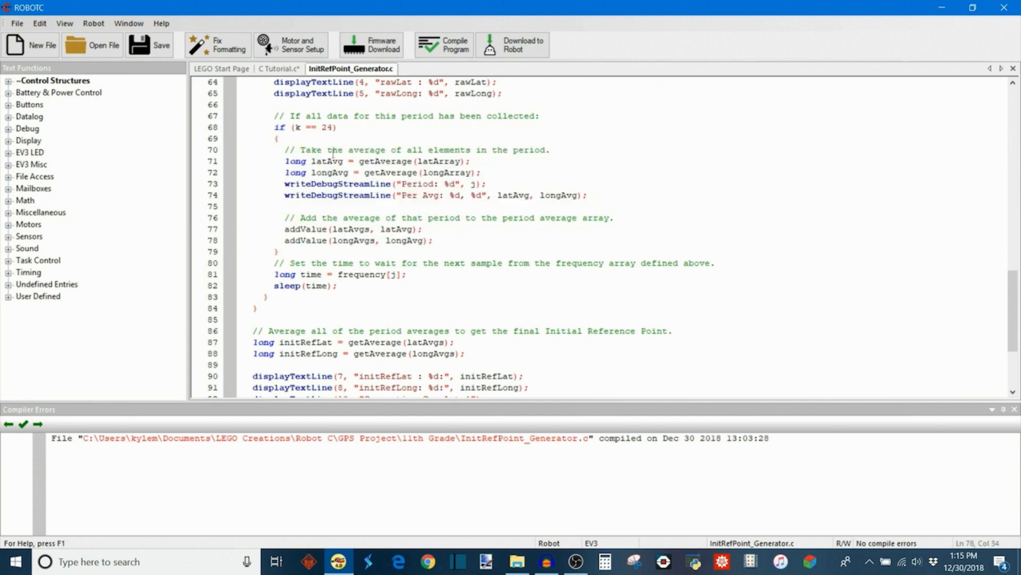
{"action": "left_click", "coordinate": [433, 241]}
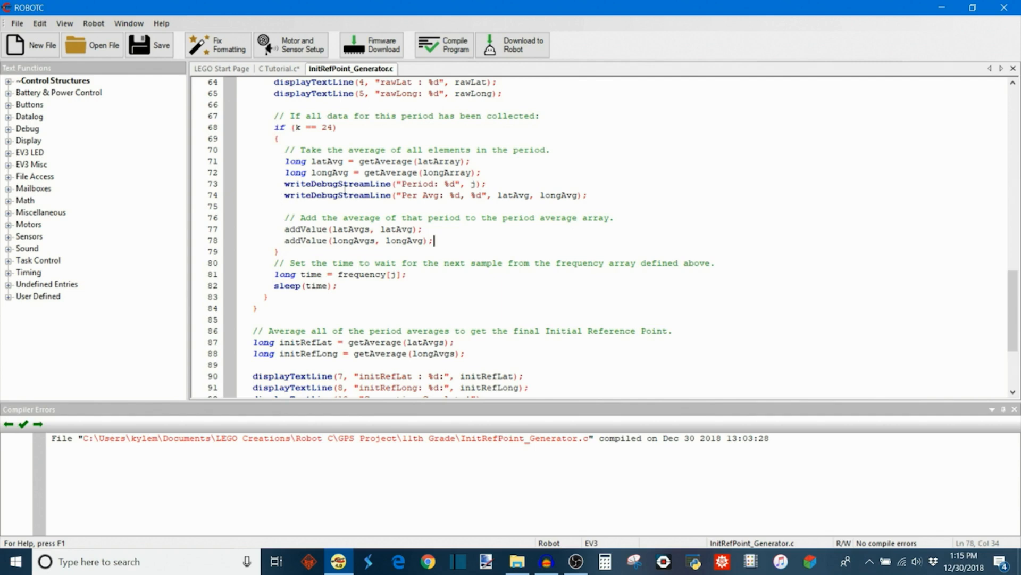
{"action": "mouse_move", "coordinate": [751, 258]}
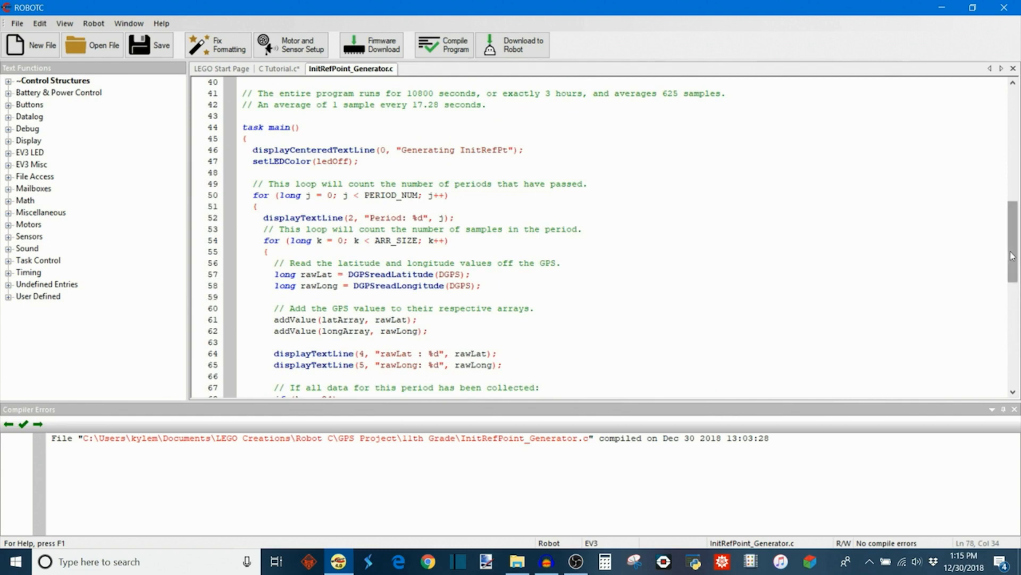
{"action": "scroll", "scroll_direction": "down", "scroll_amount": 3}
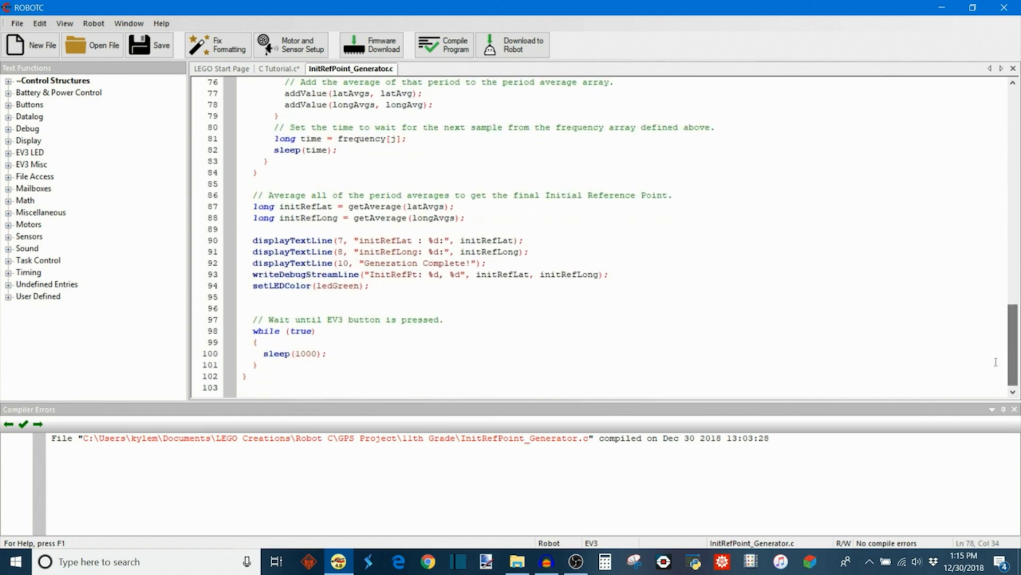